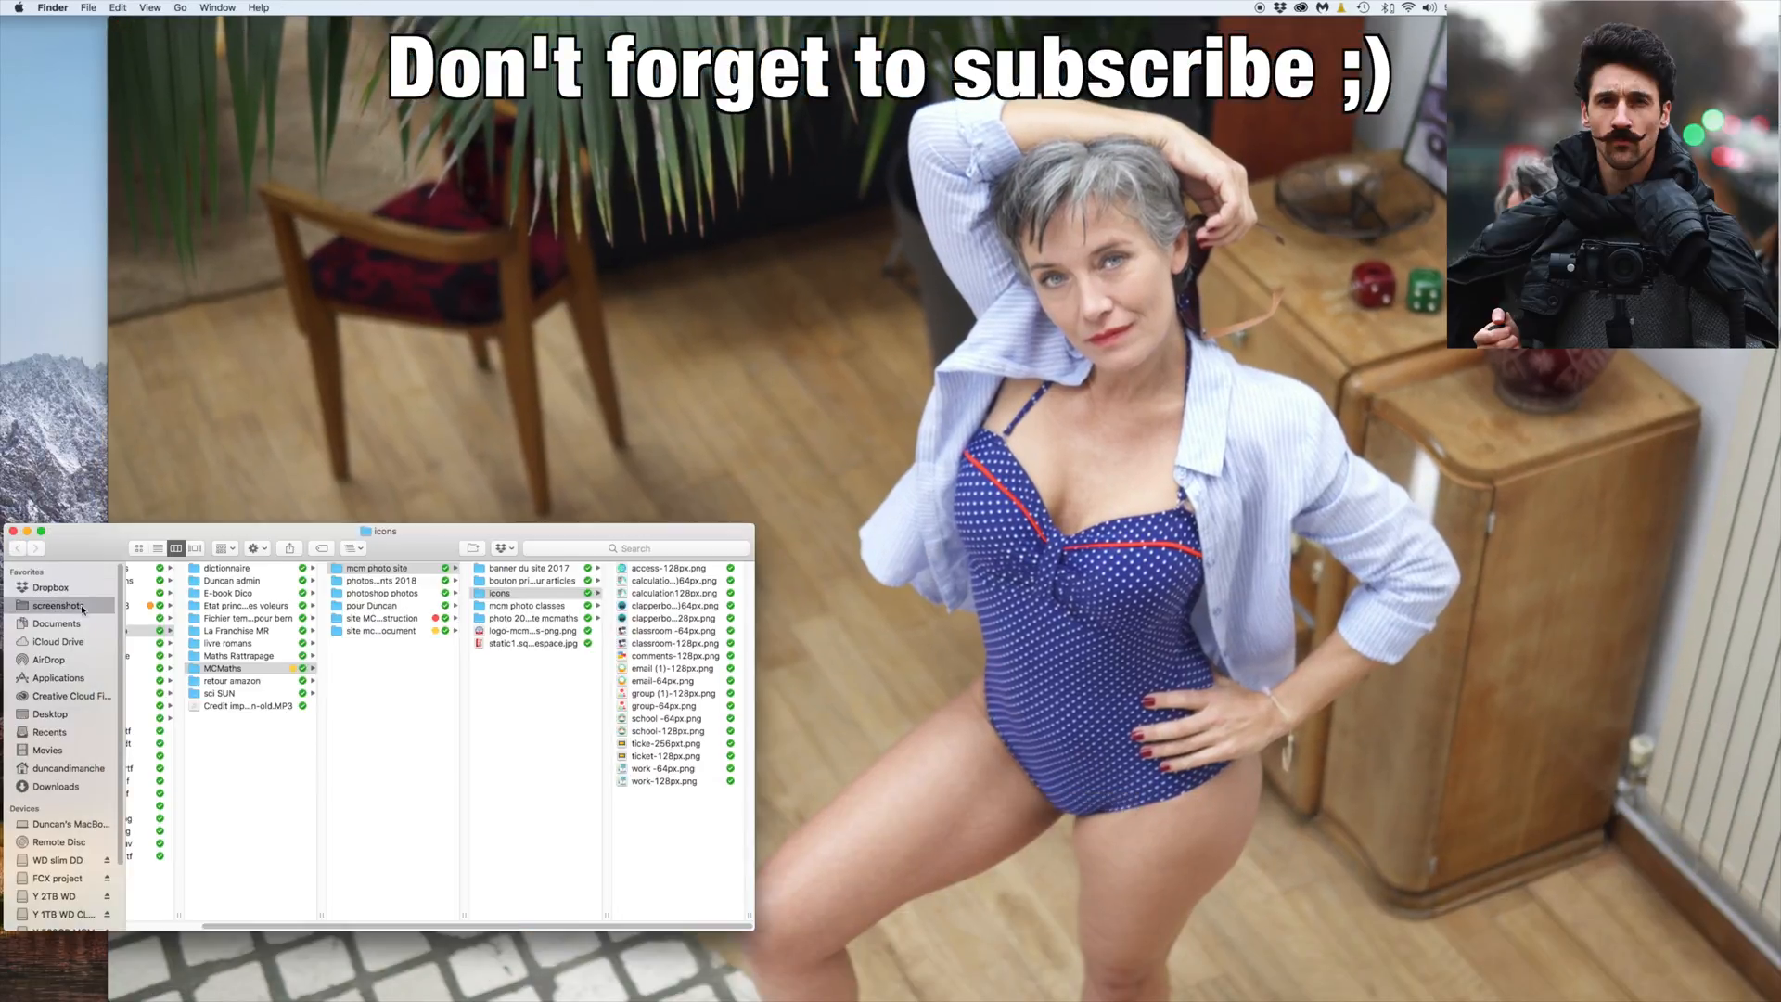
Leave the Finder icons folder and bring QuickTime Player to the front from the Dock
click(55, 604)
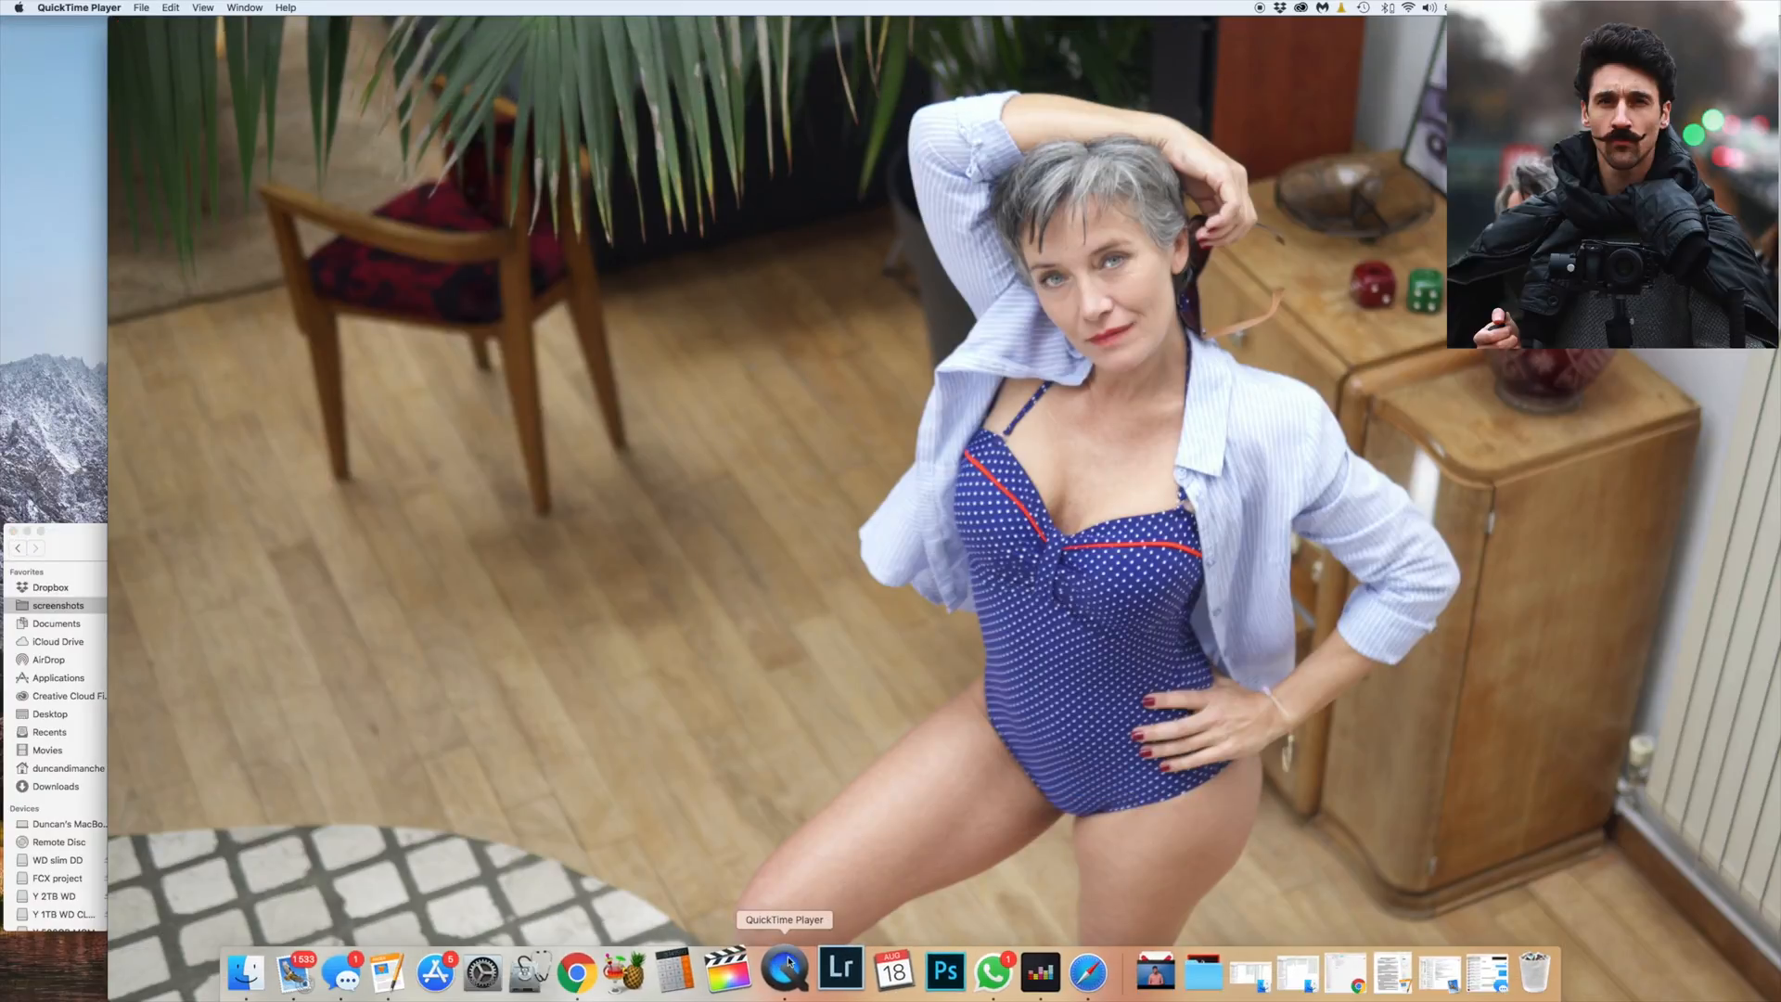
mouse_move(930, 968)
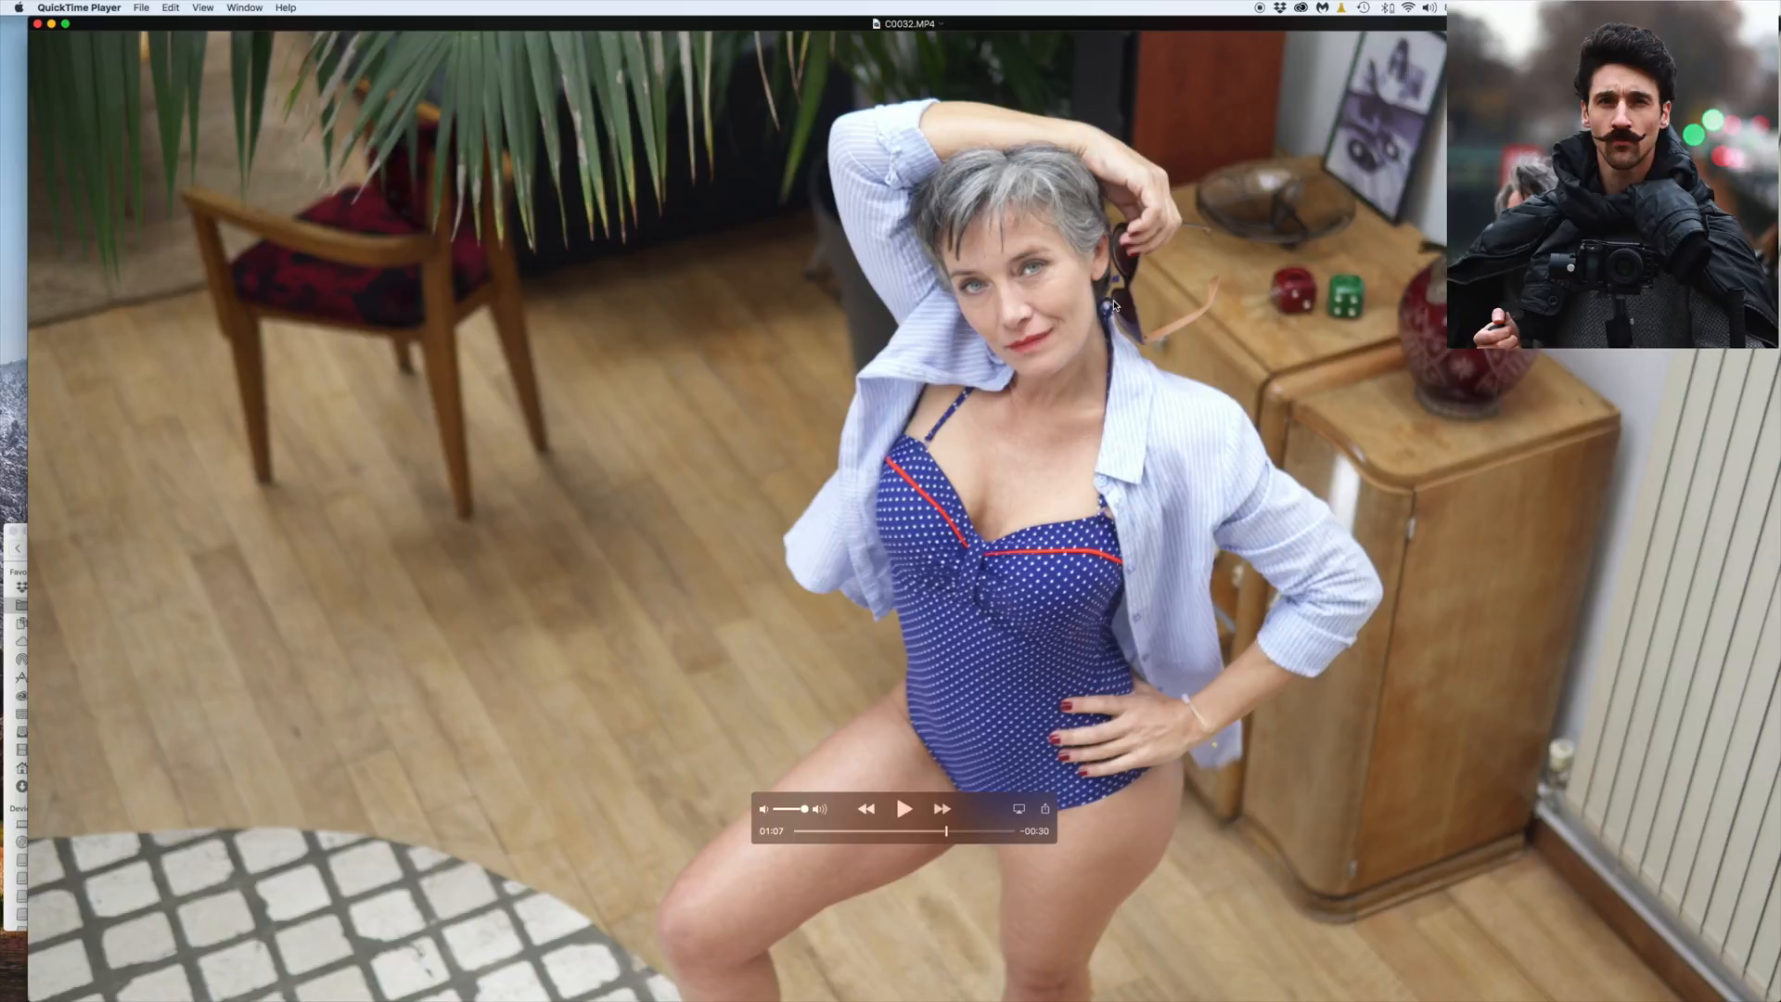
mouse_move(930, 628)
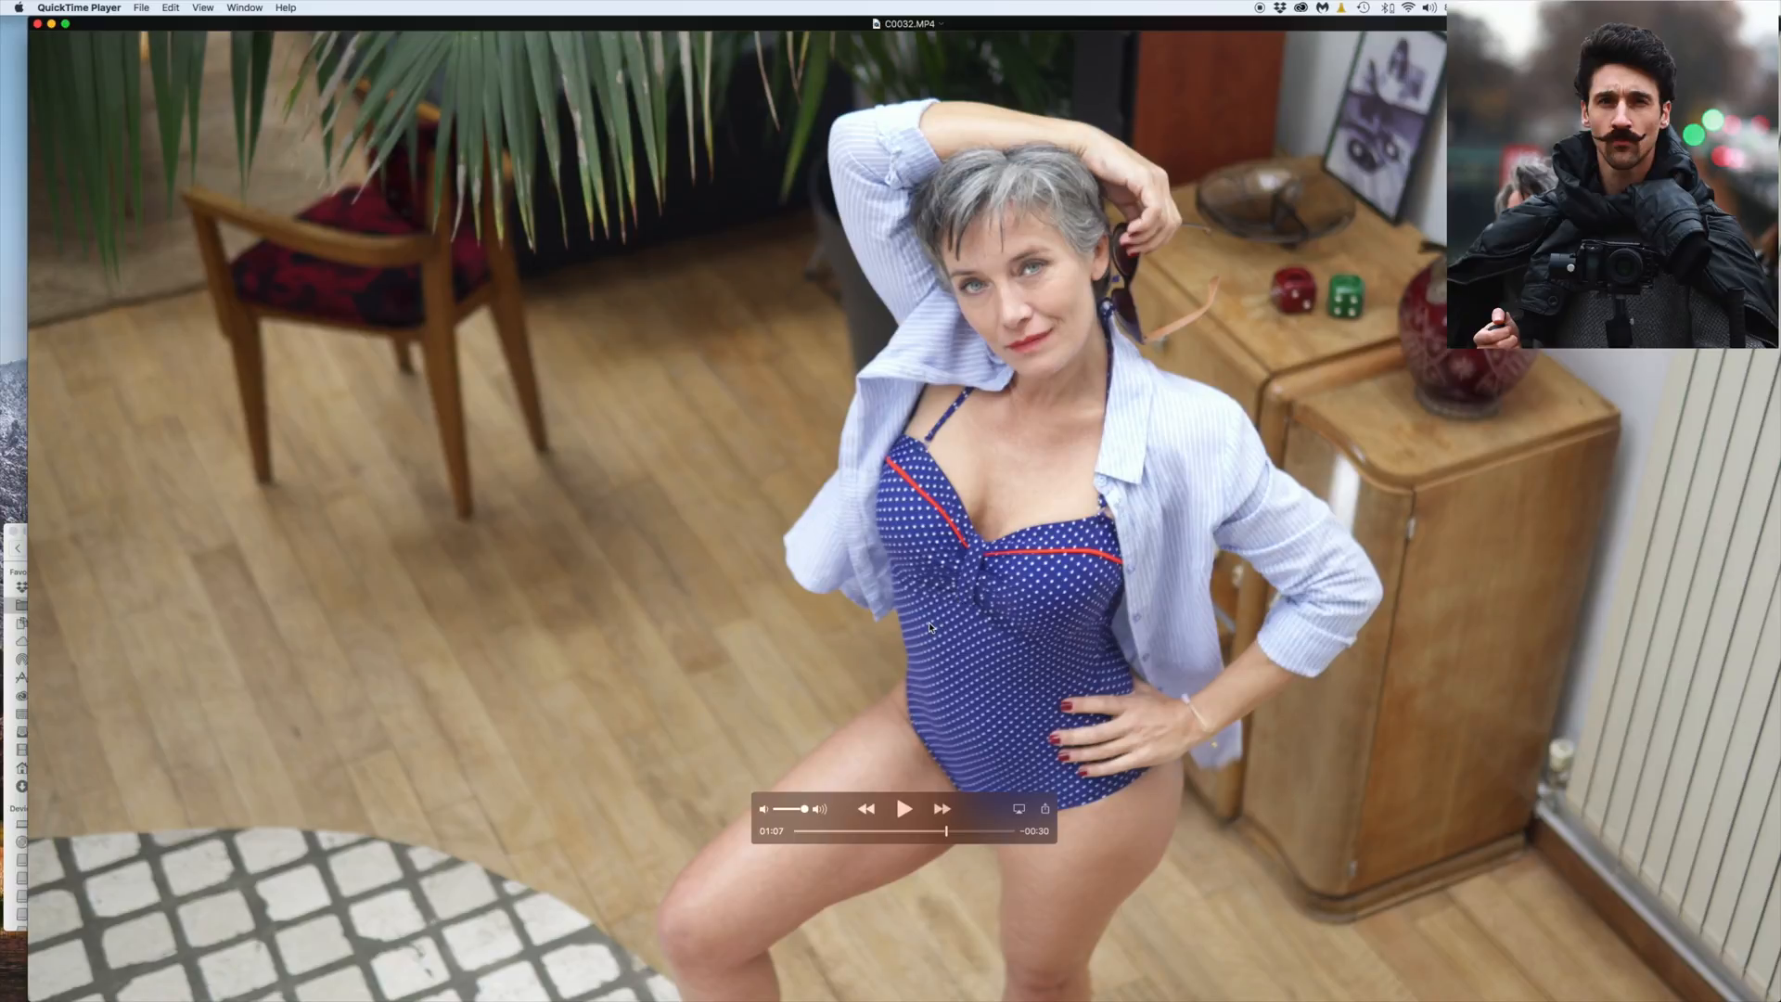
Copy the paused 01:07 frame of C0032.MP4 with Command+C
key(cmd+c)
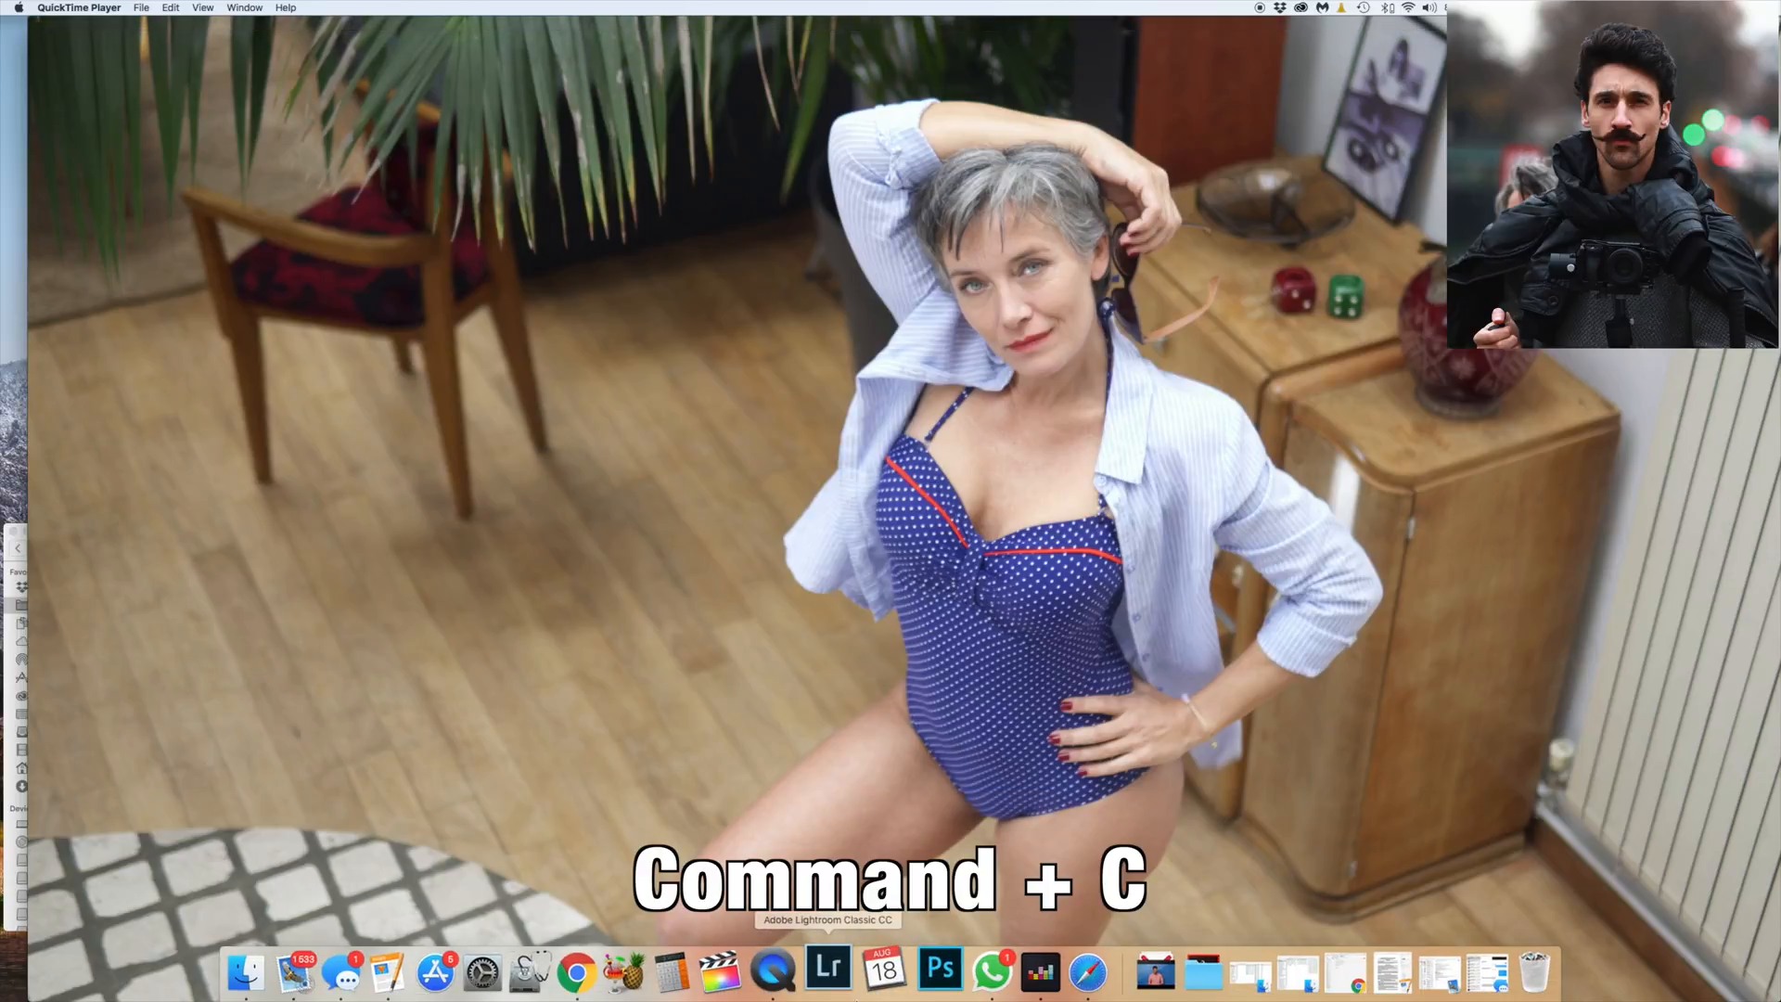
mouse_move(932, 966)
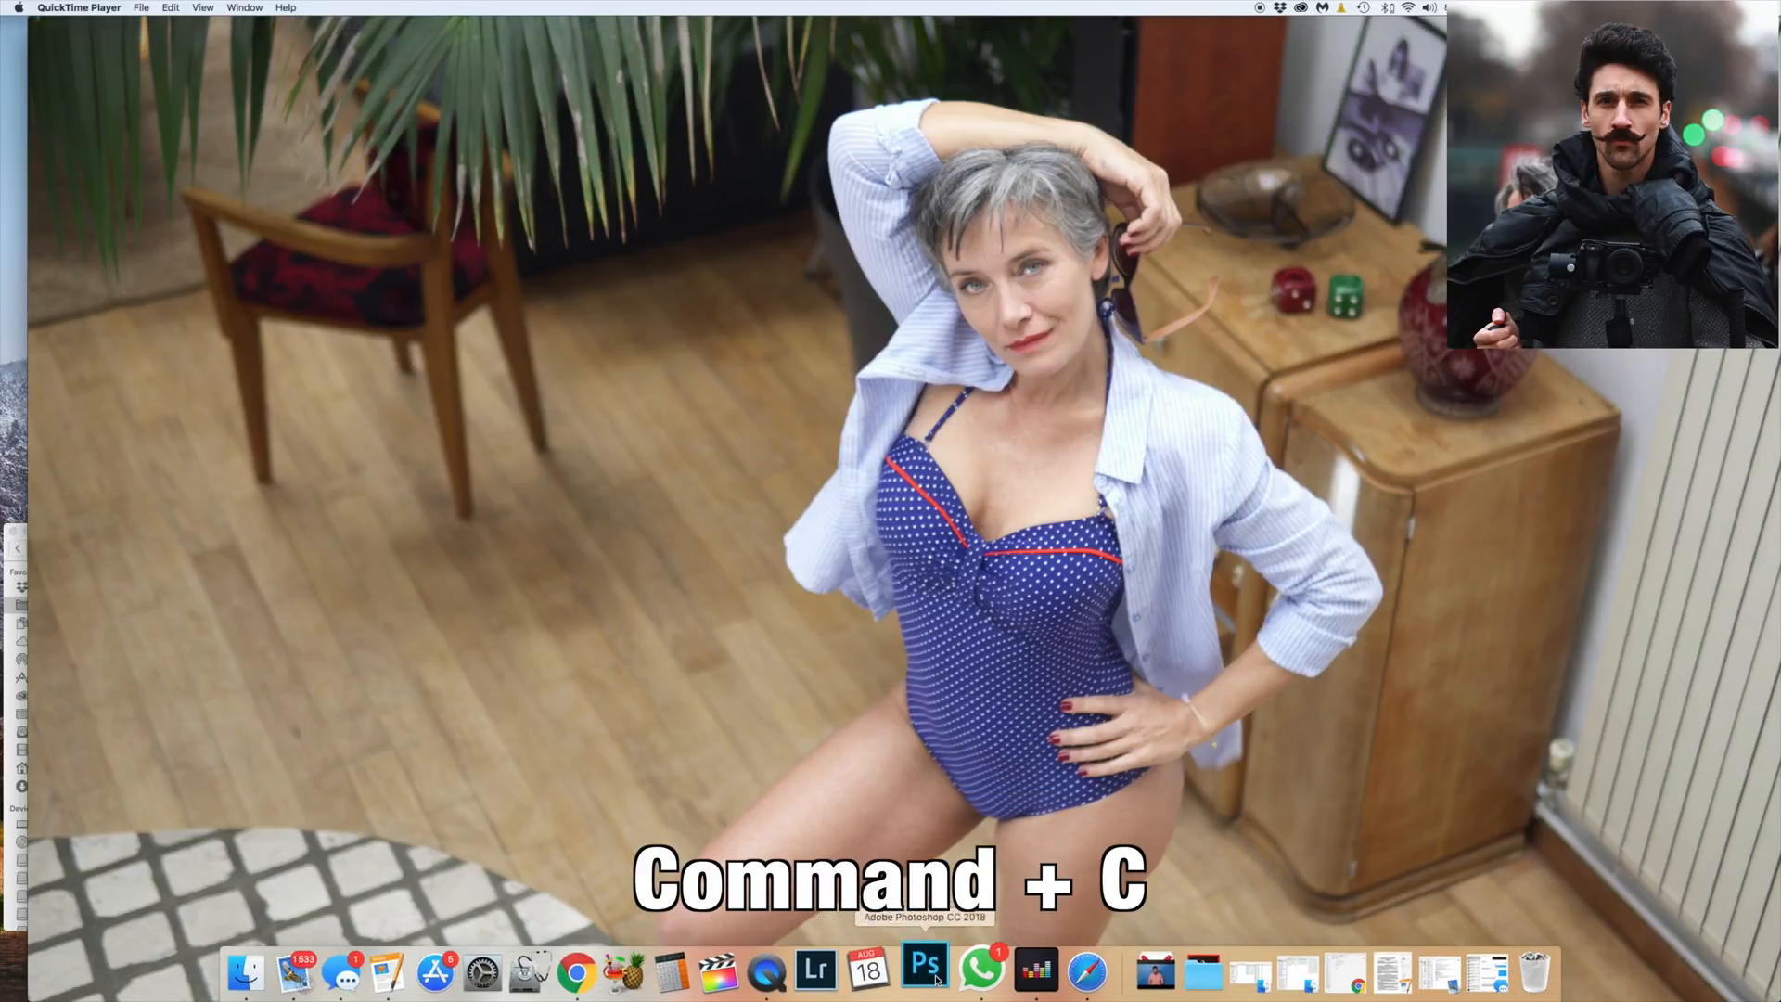
Switch to Photoshop and start a new document from the 3840 × 2160 Clipboard preset
click(924, 967)
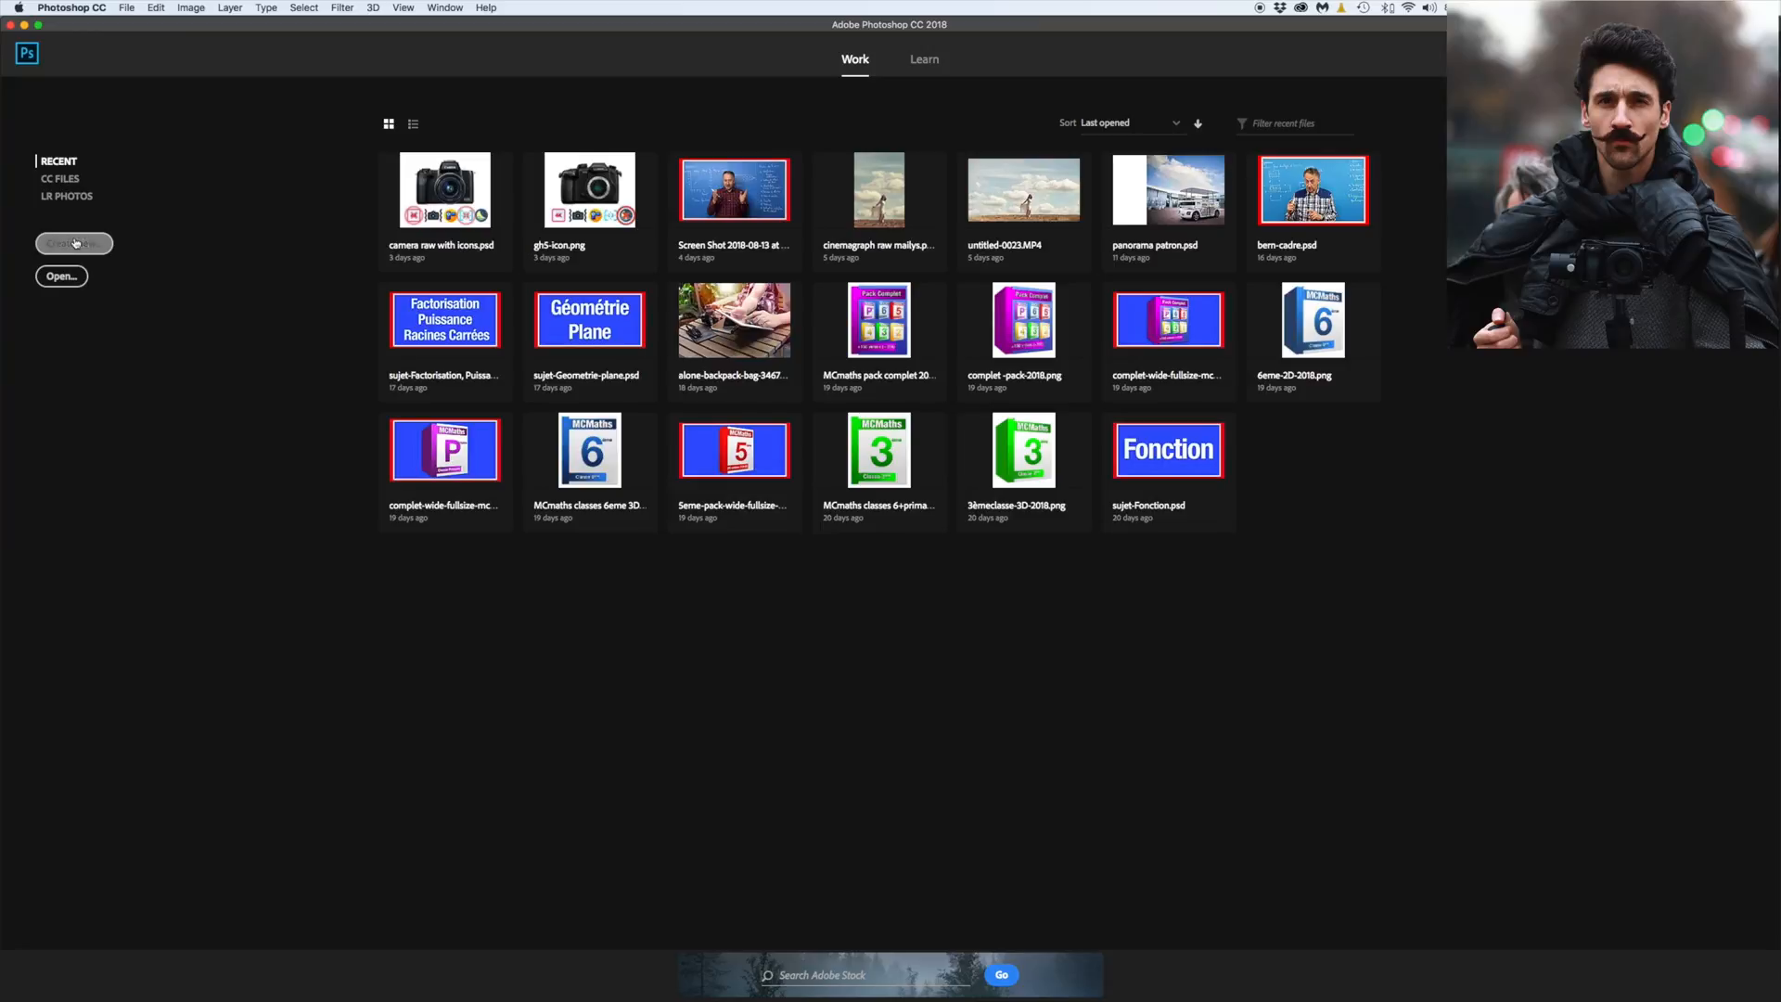
click(72, 243)
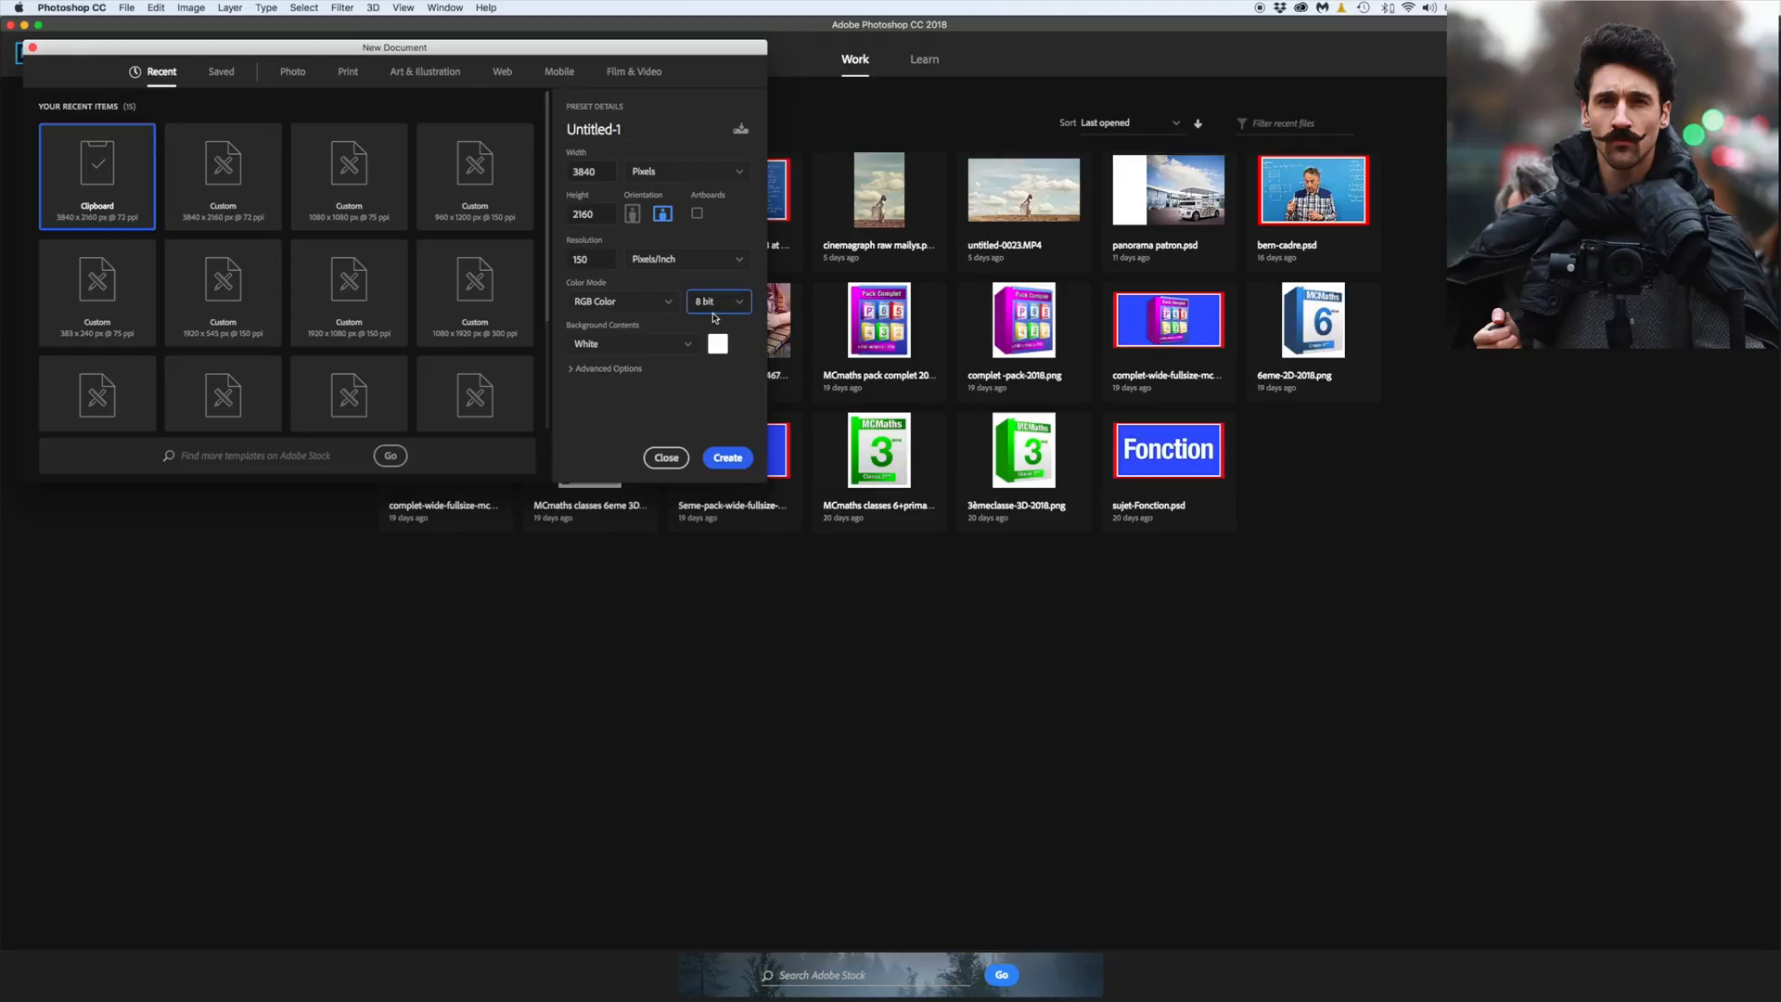
mouse_move(722, 400)
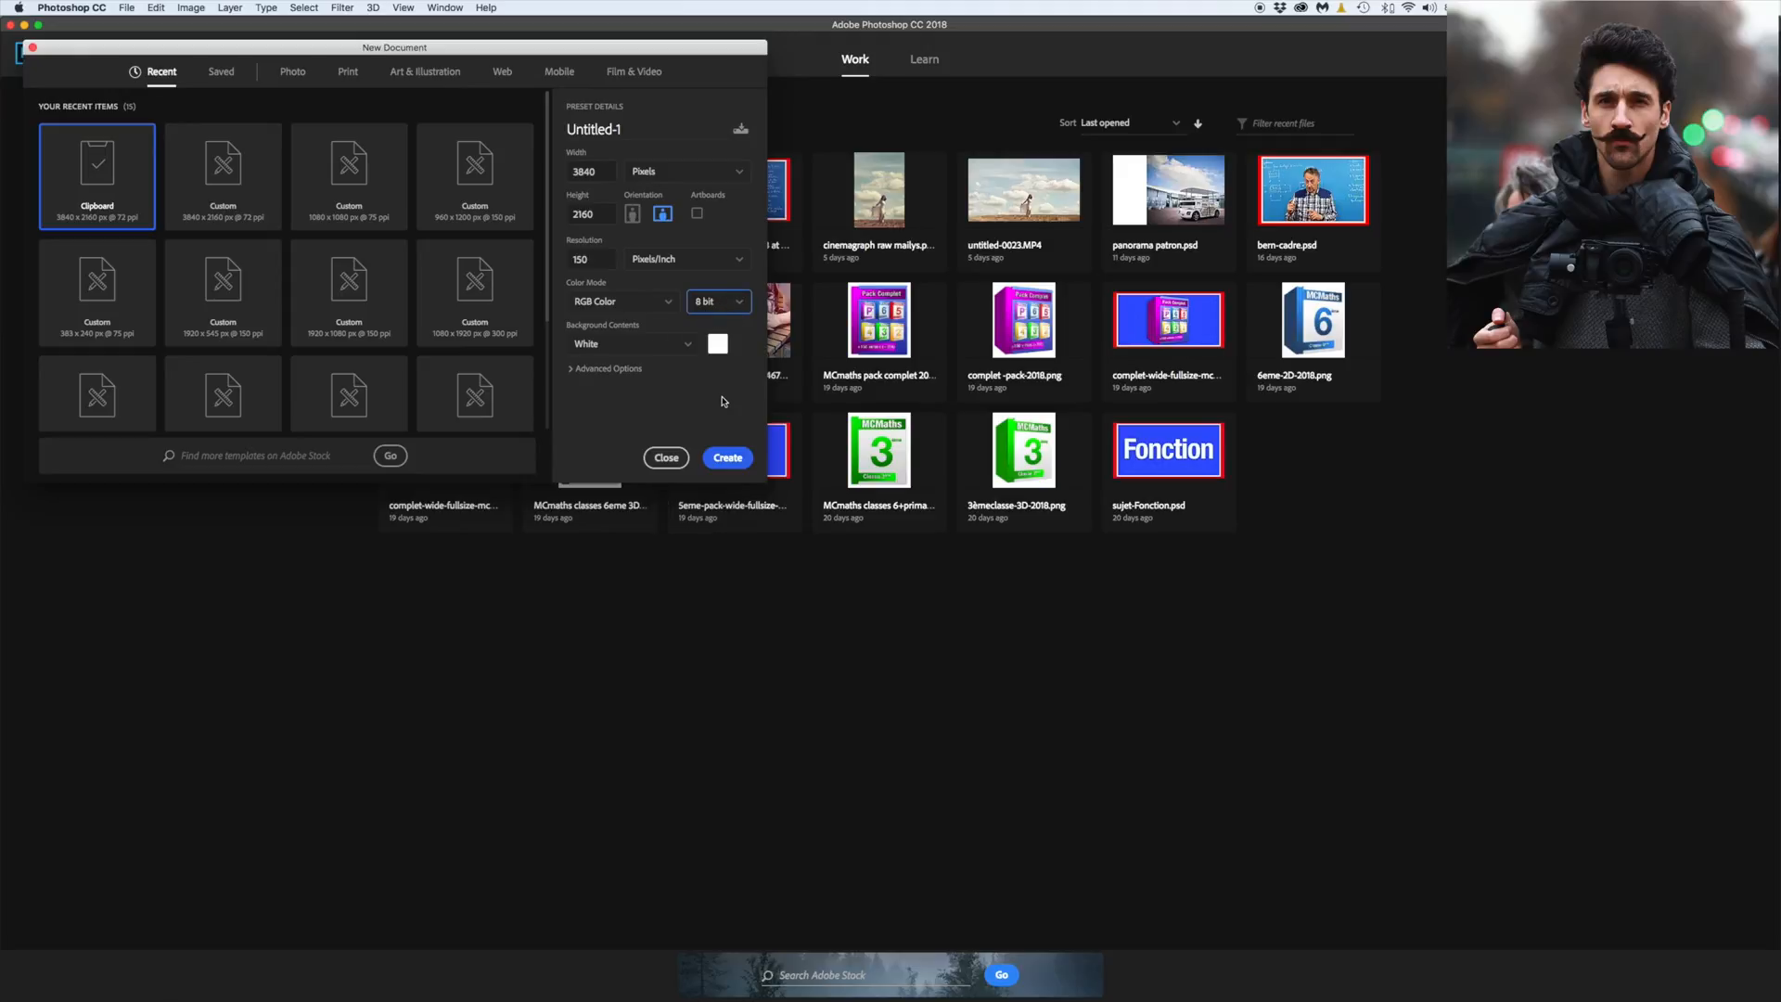
mouse_move(715, 334)
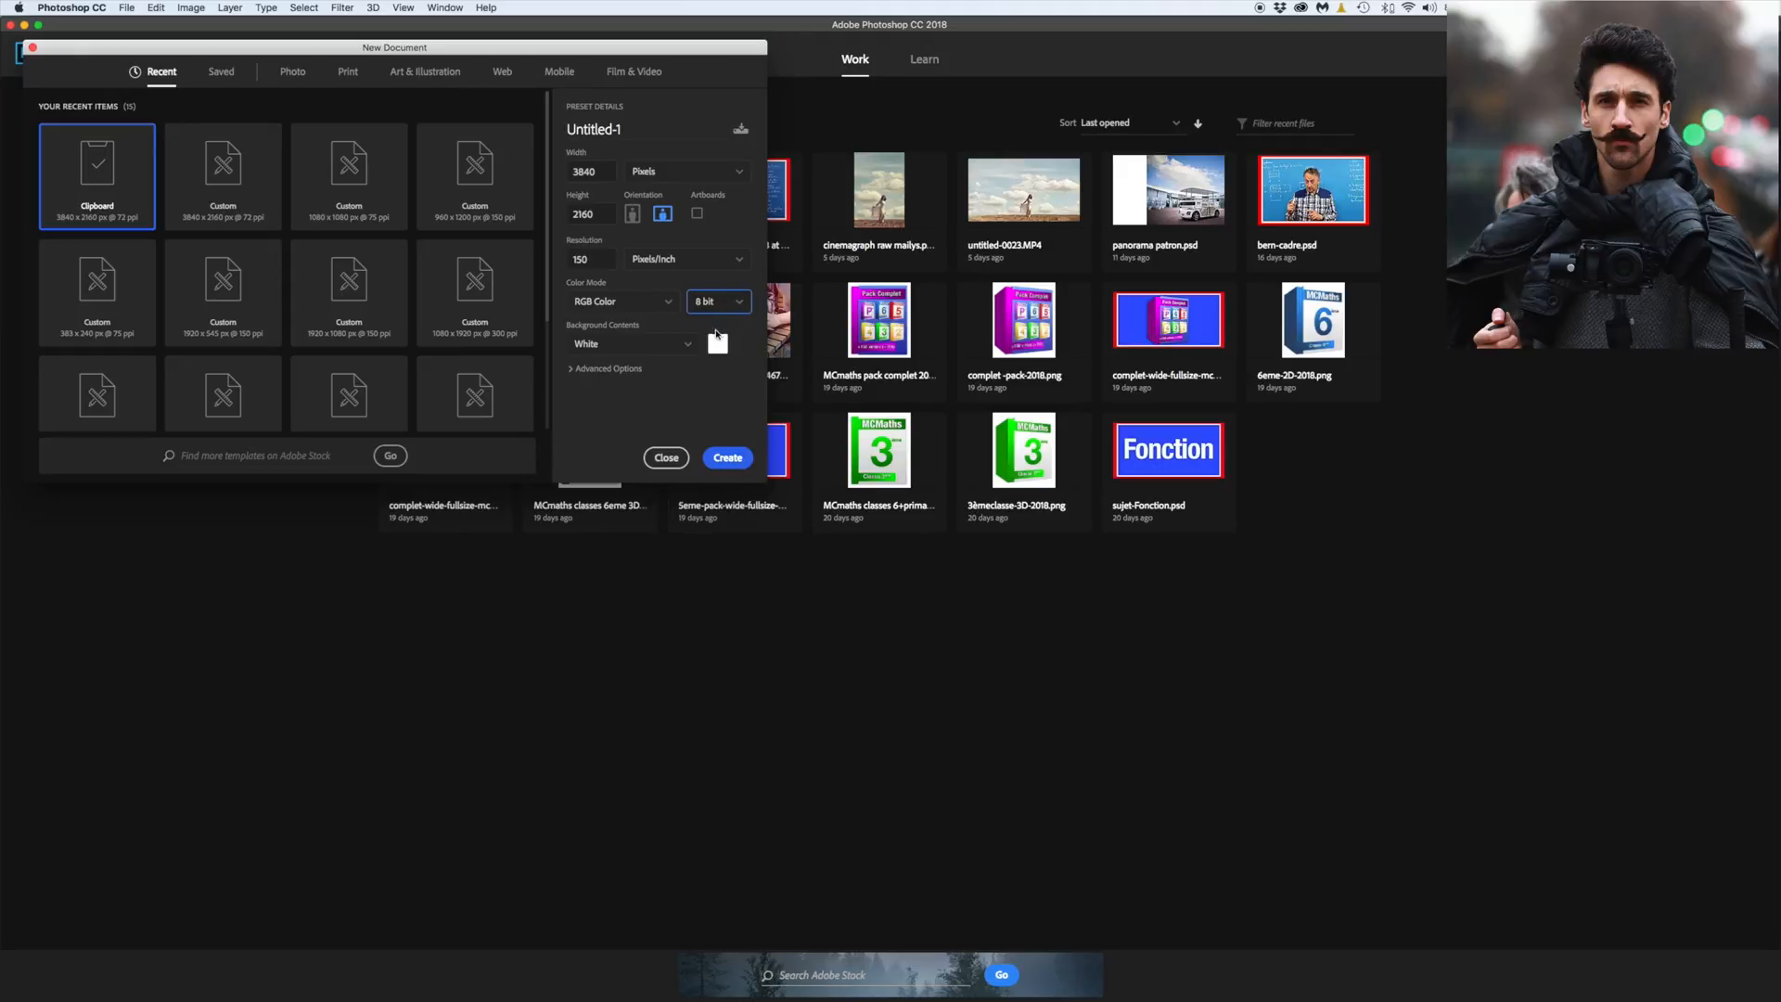
Create the 3840 × 2160 canvas, paste the copied frame, and verify Image Size
click(727, 457)
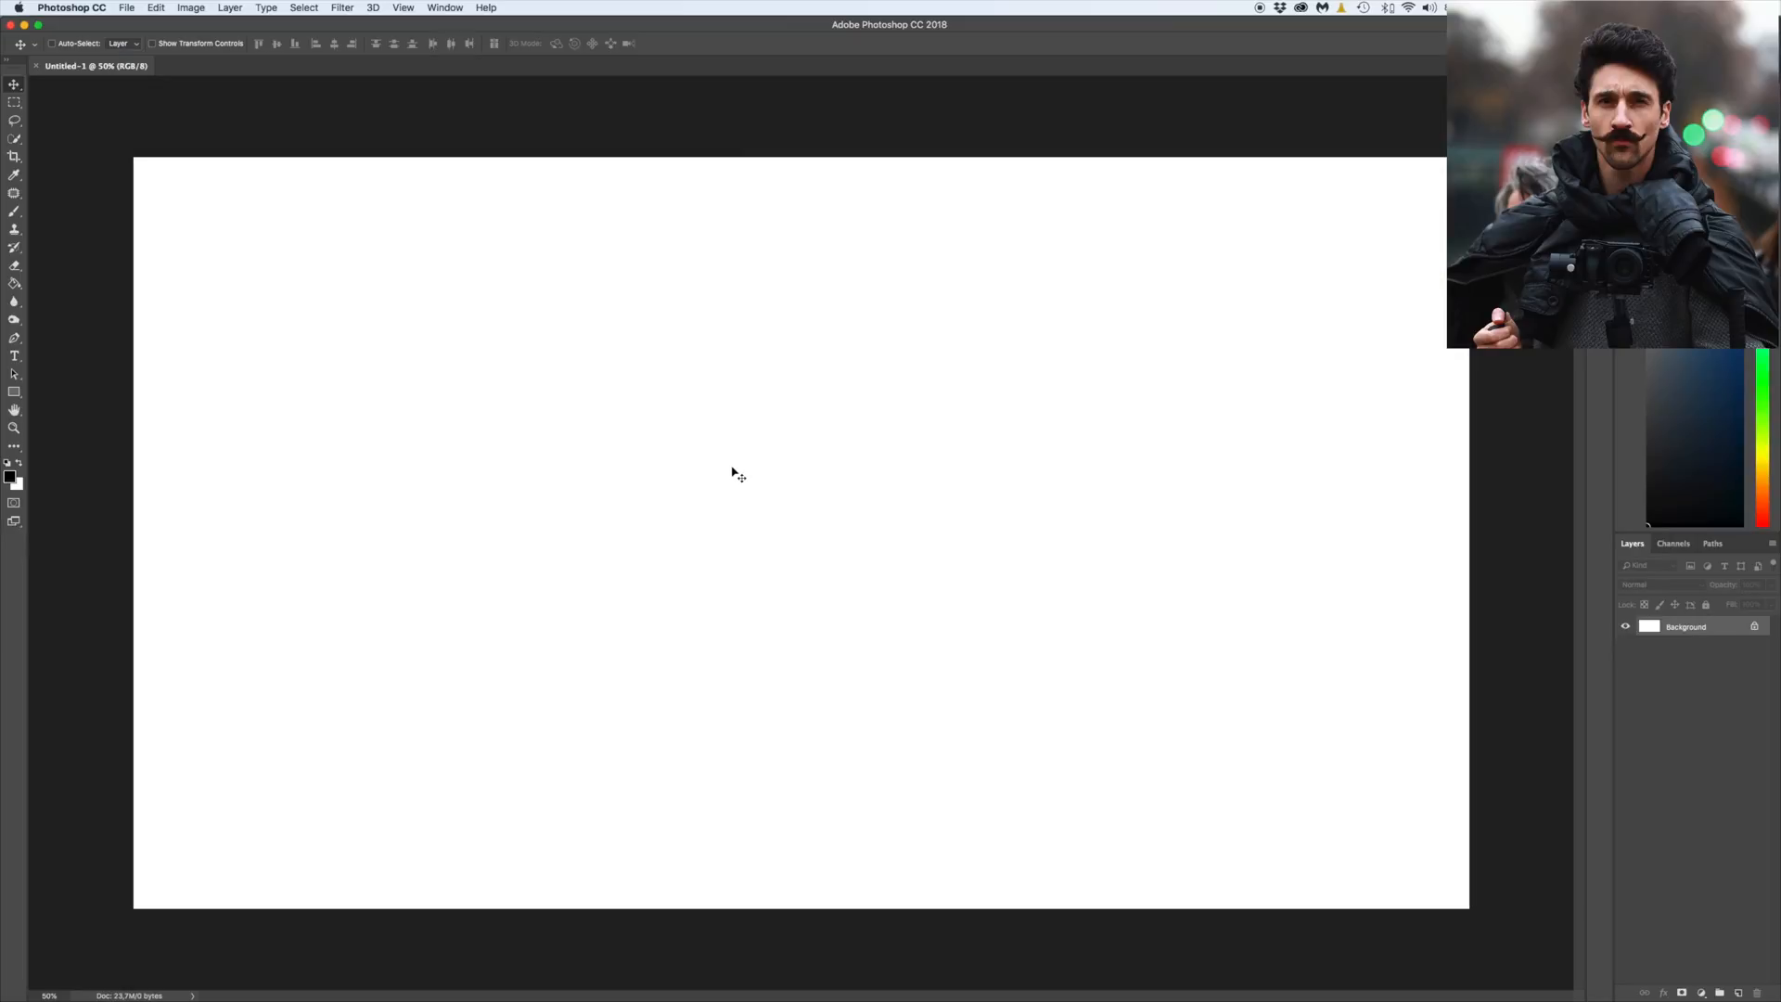
key(cmd+v)
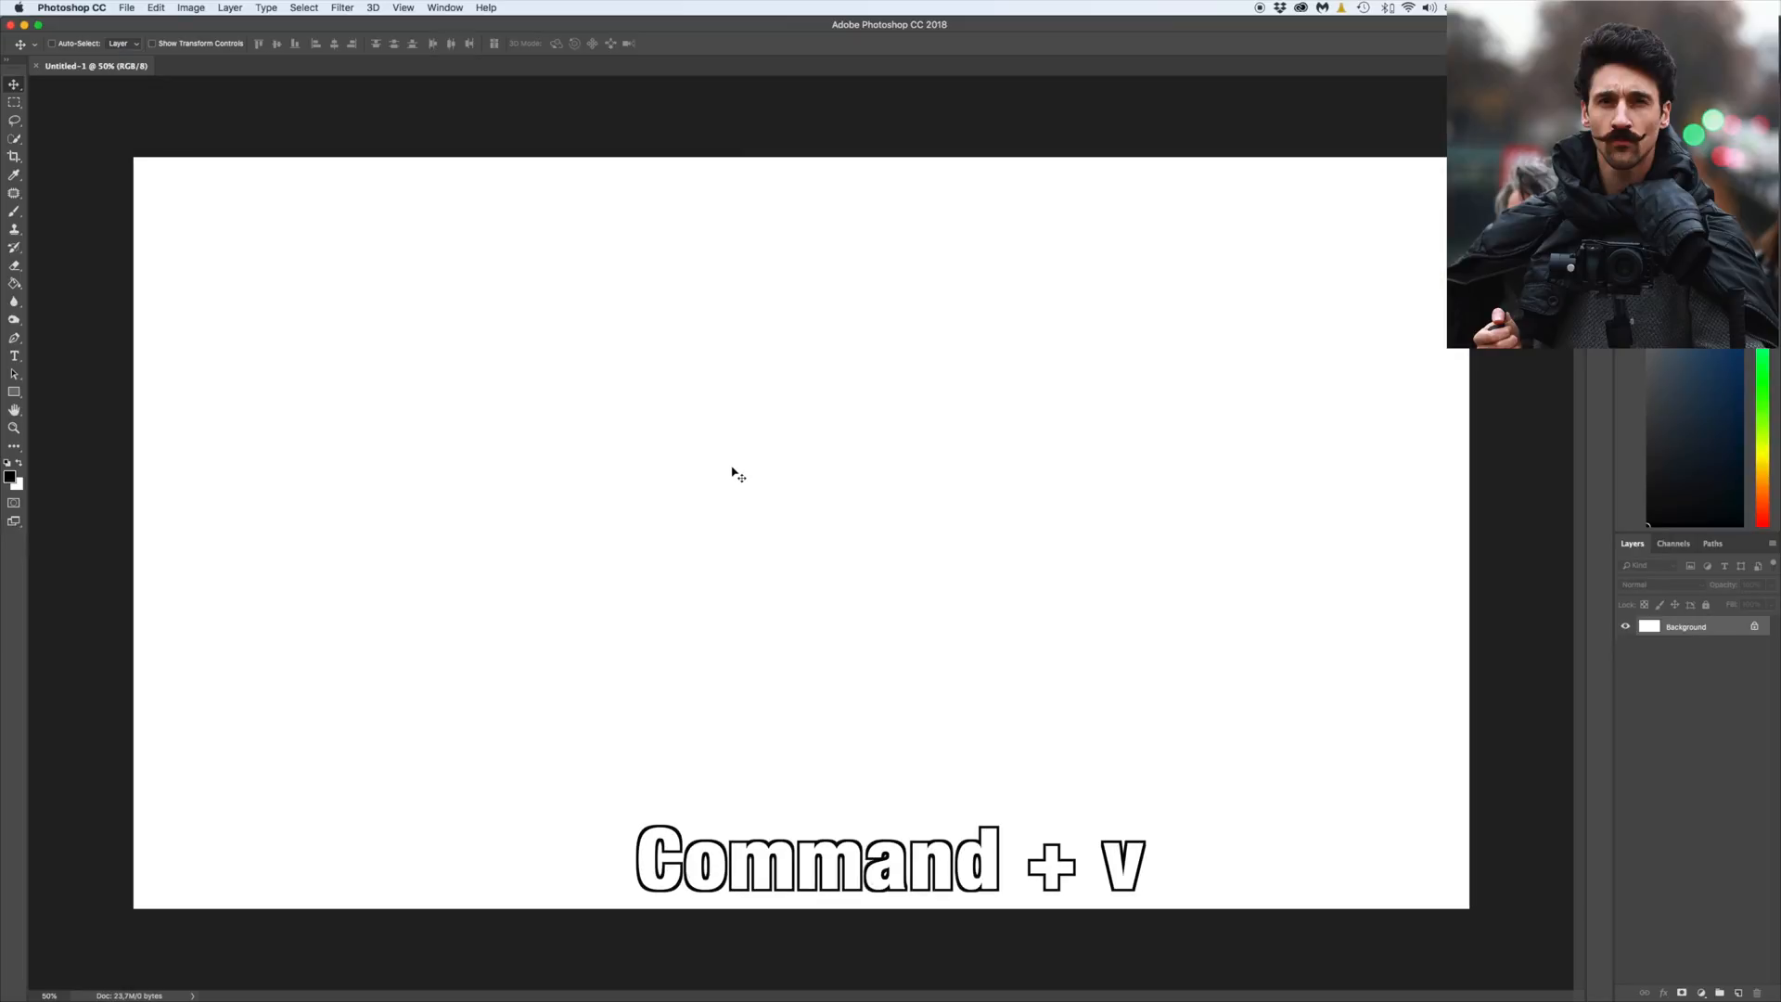
key(cmd+v)
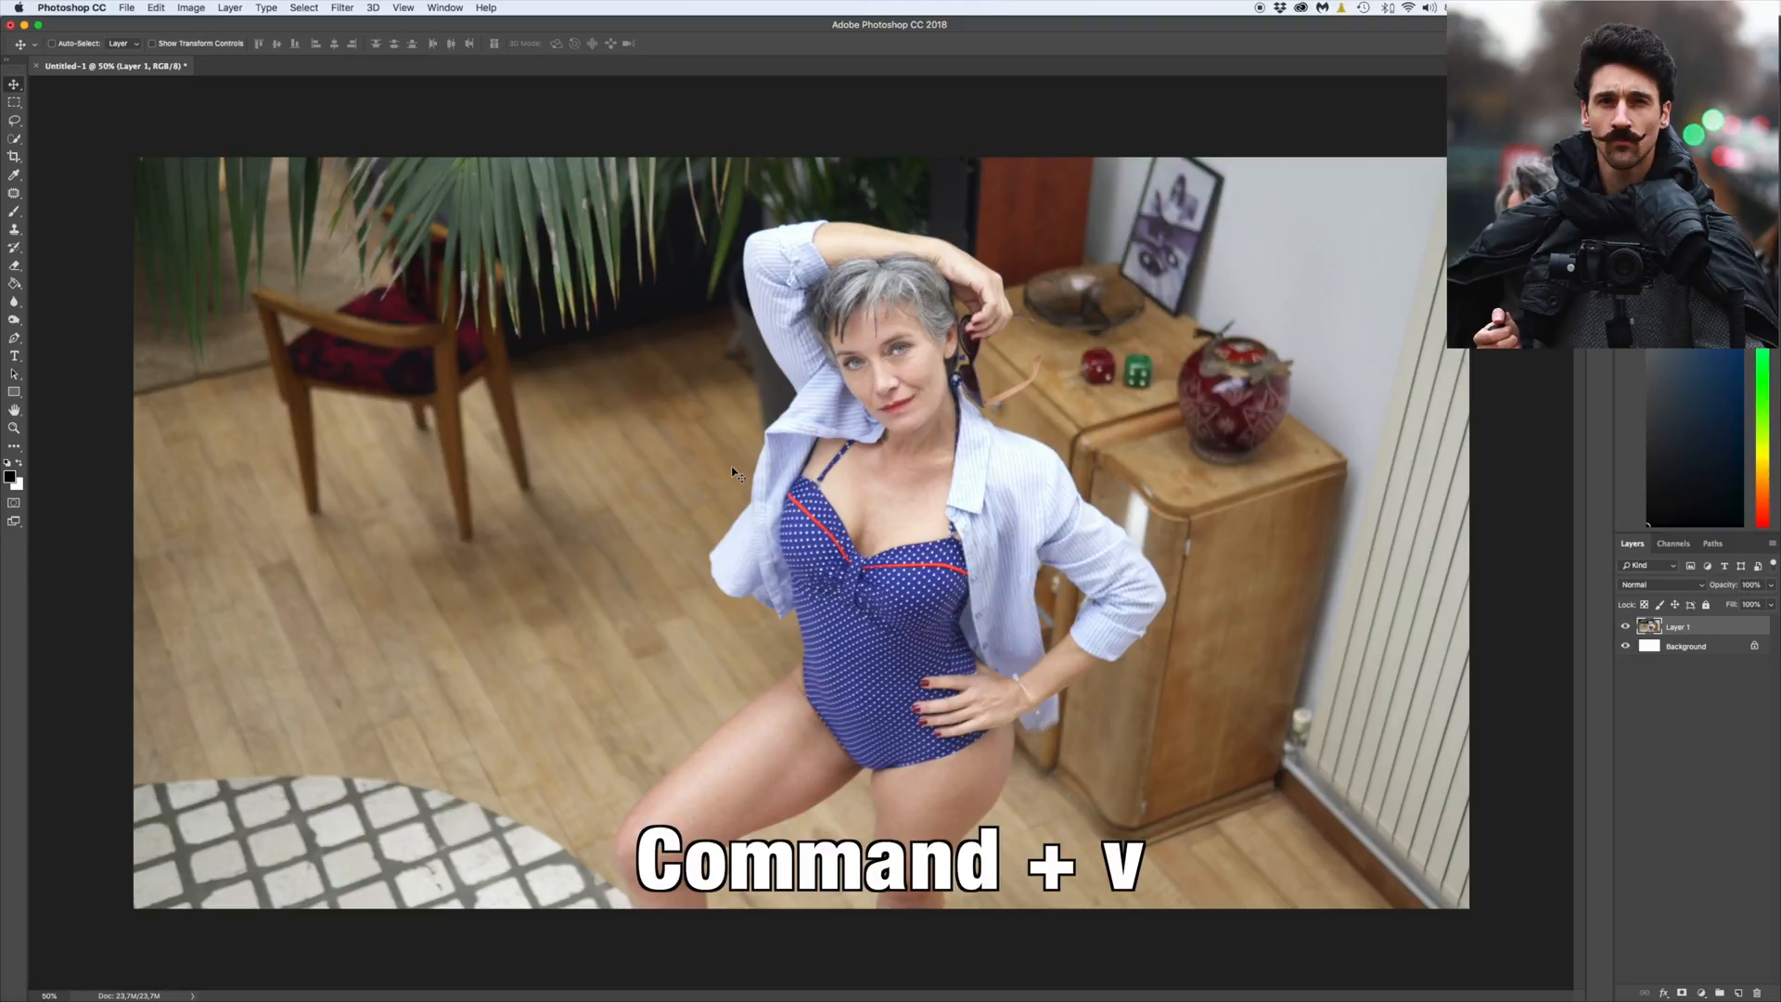
click(189, 9)
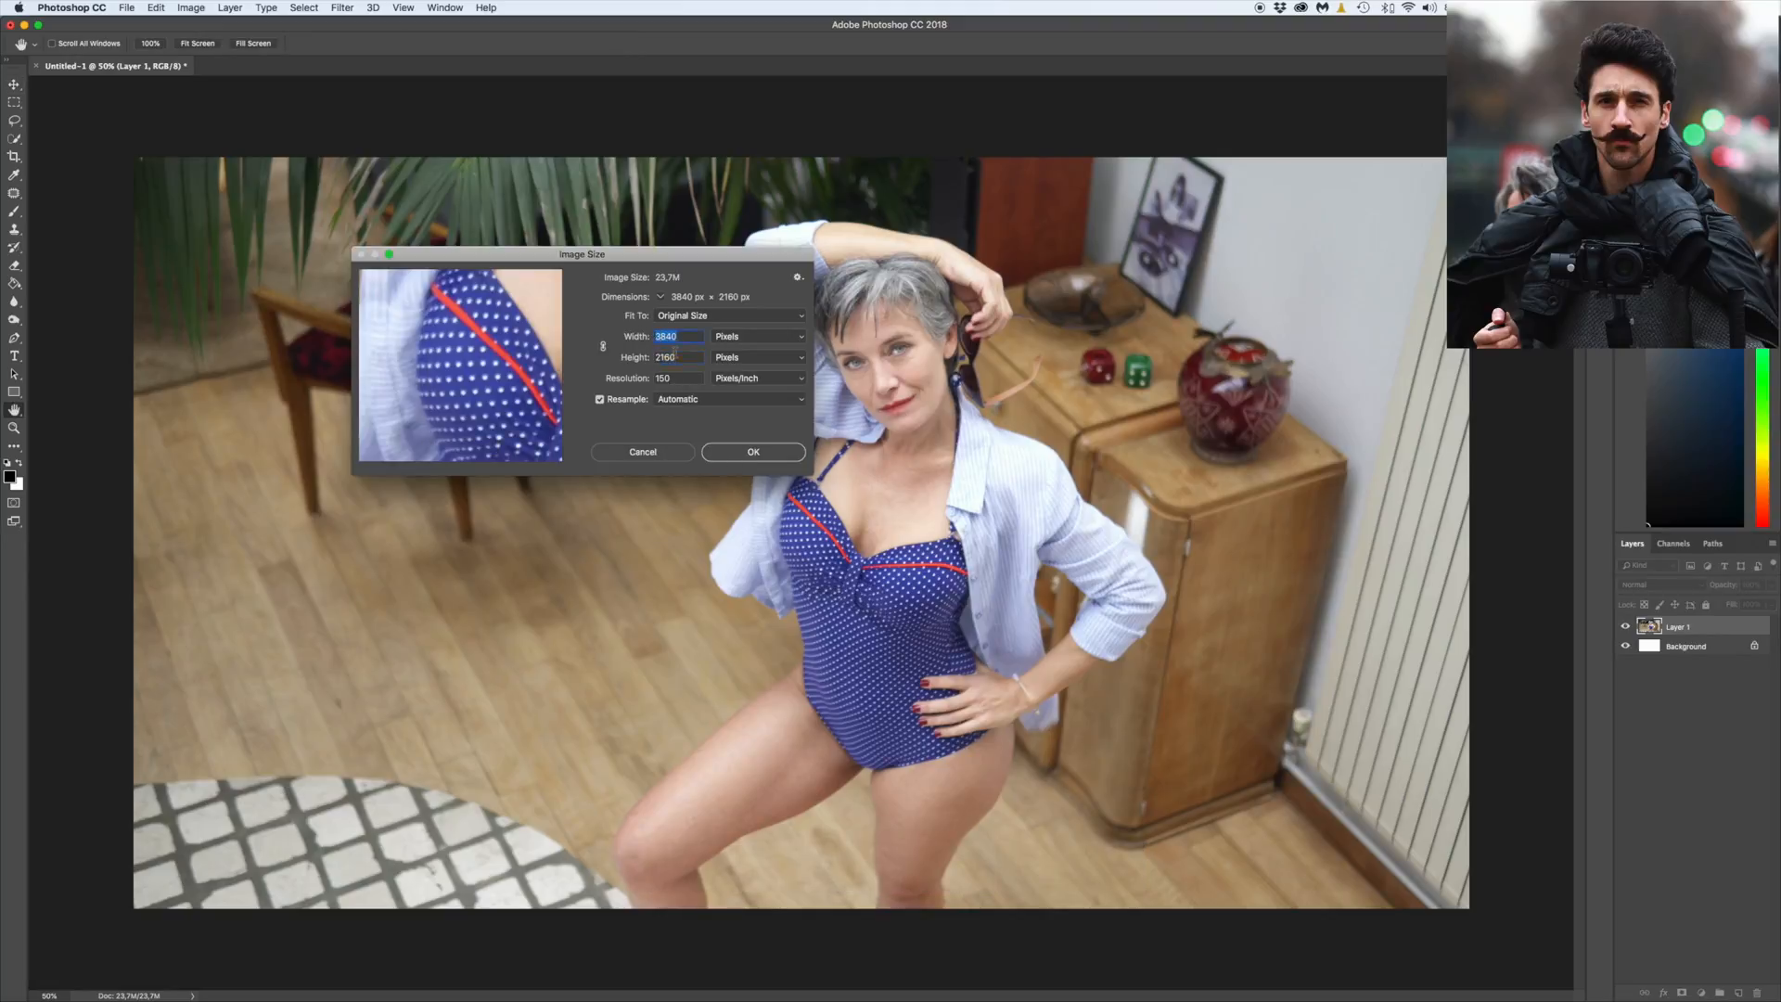
click(752, 451)
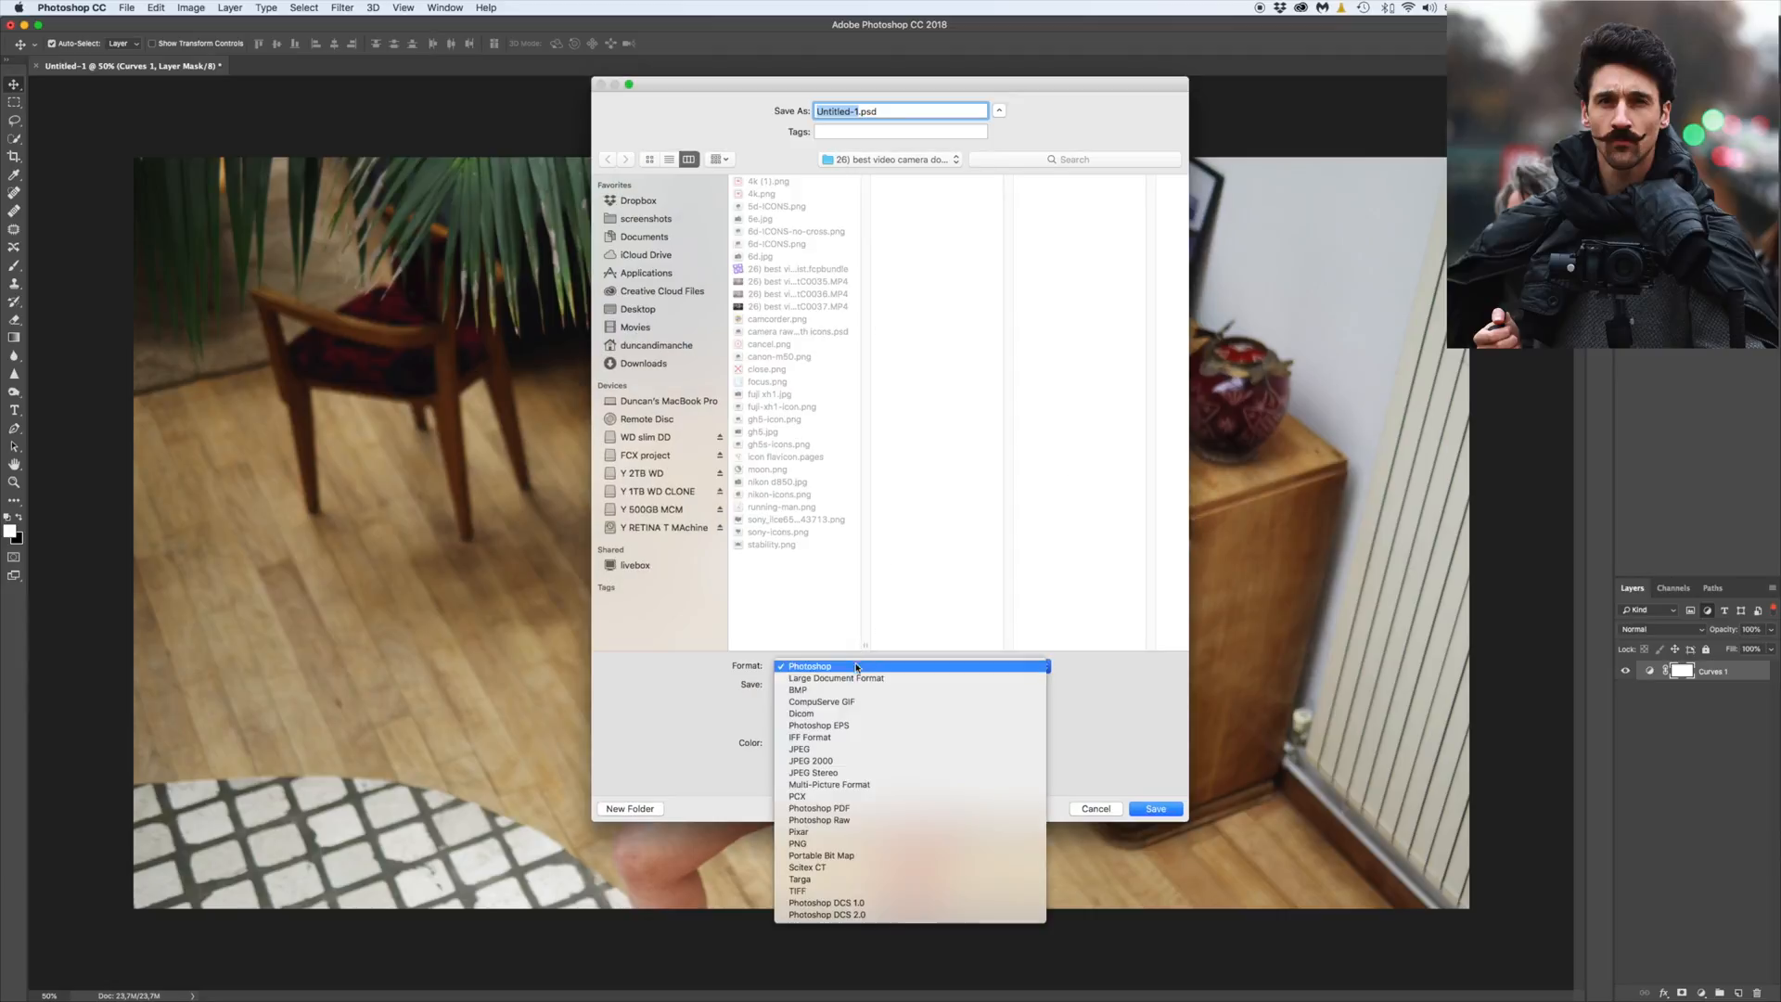
Choose JPEG format, name the file scottage-screenshot, and save it to the Desktop
click(799, 748)
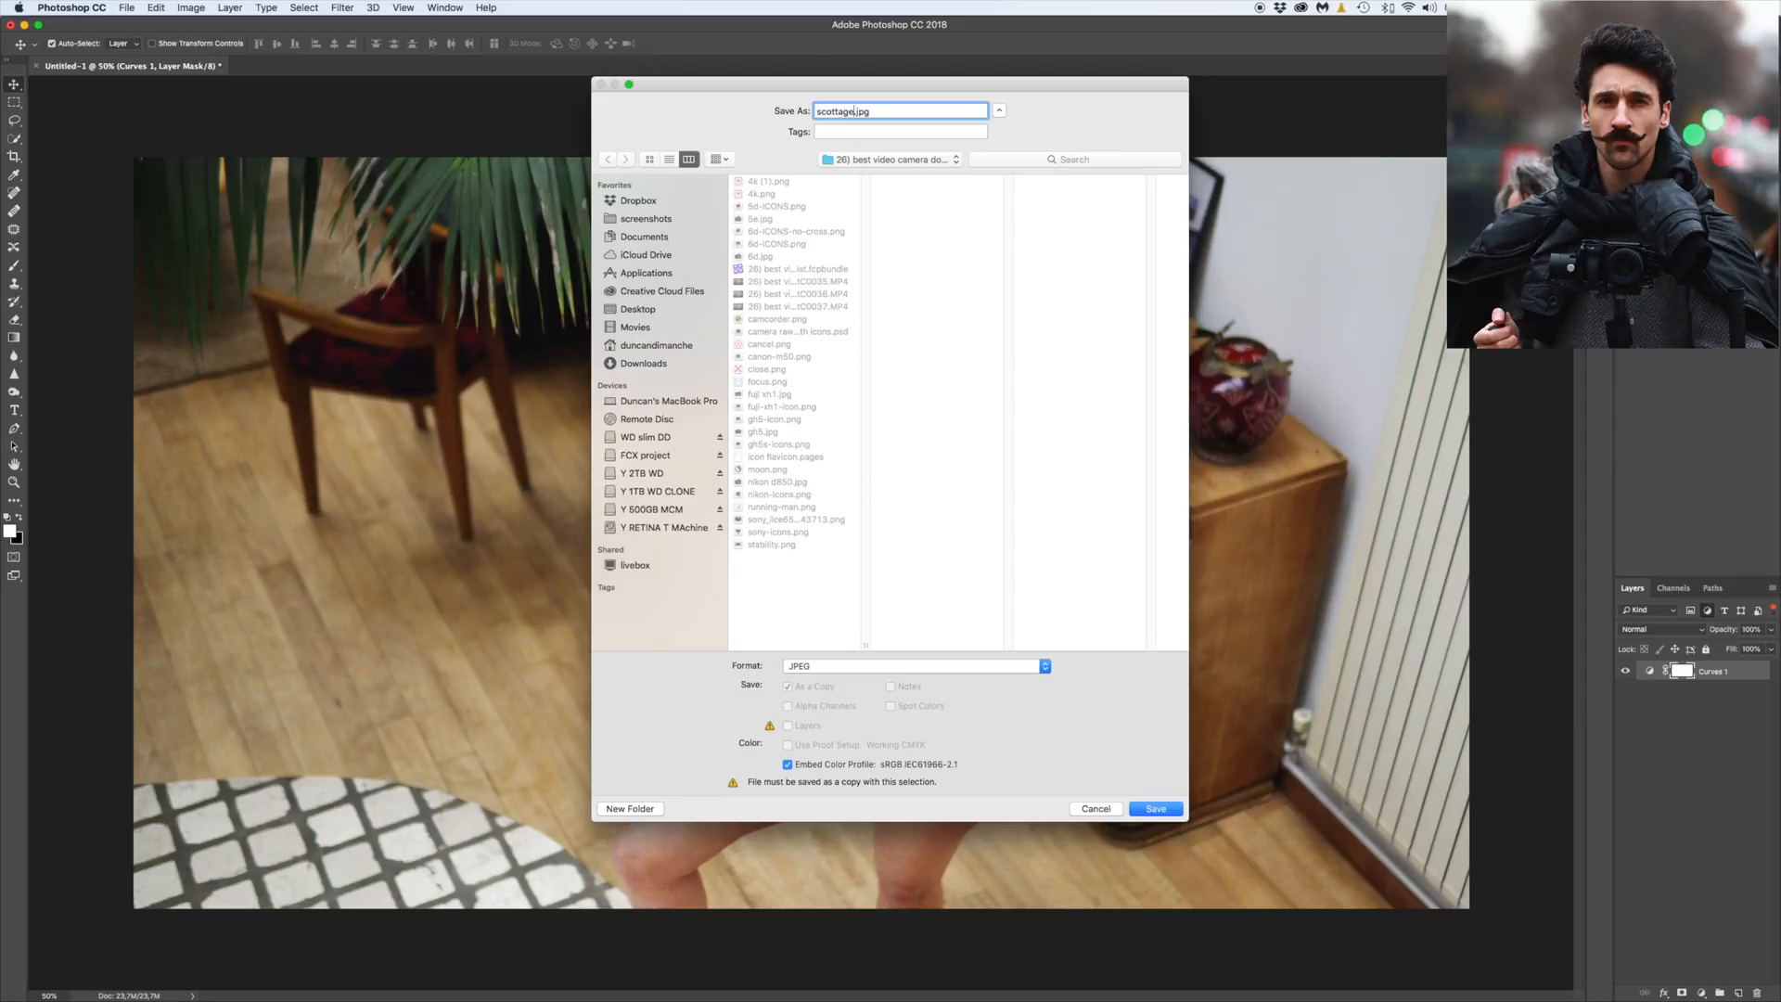
text(-)
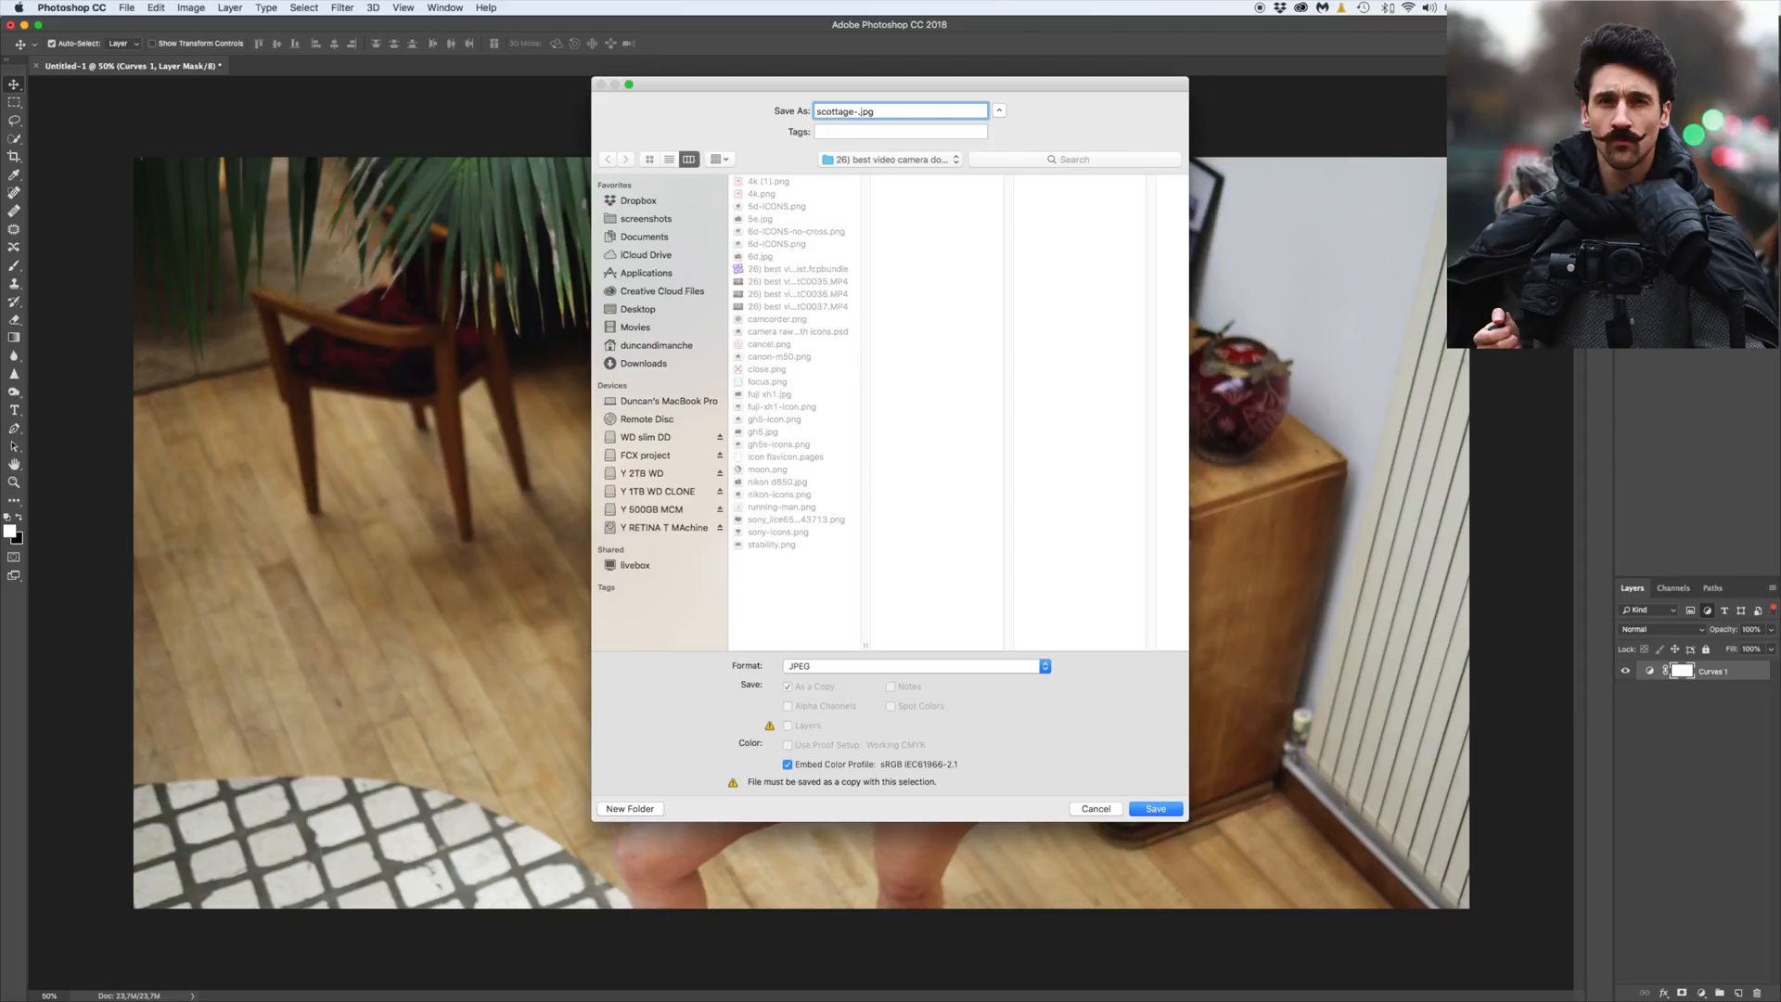
text(screenshot)
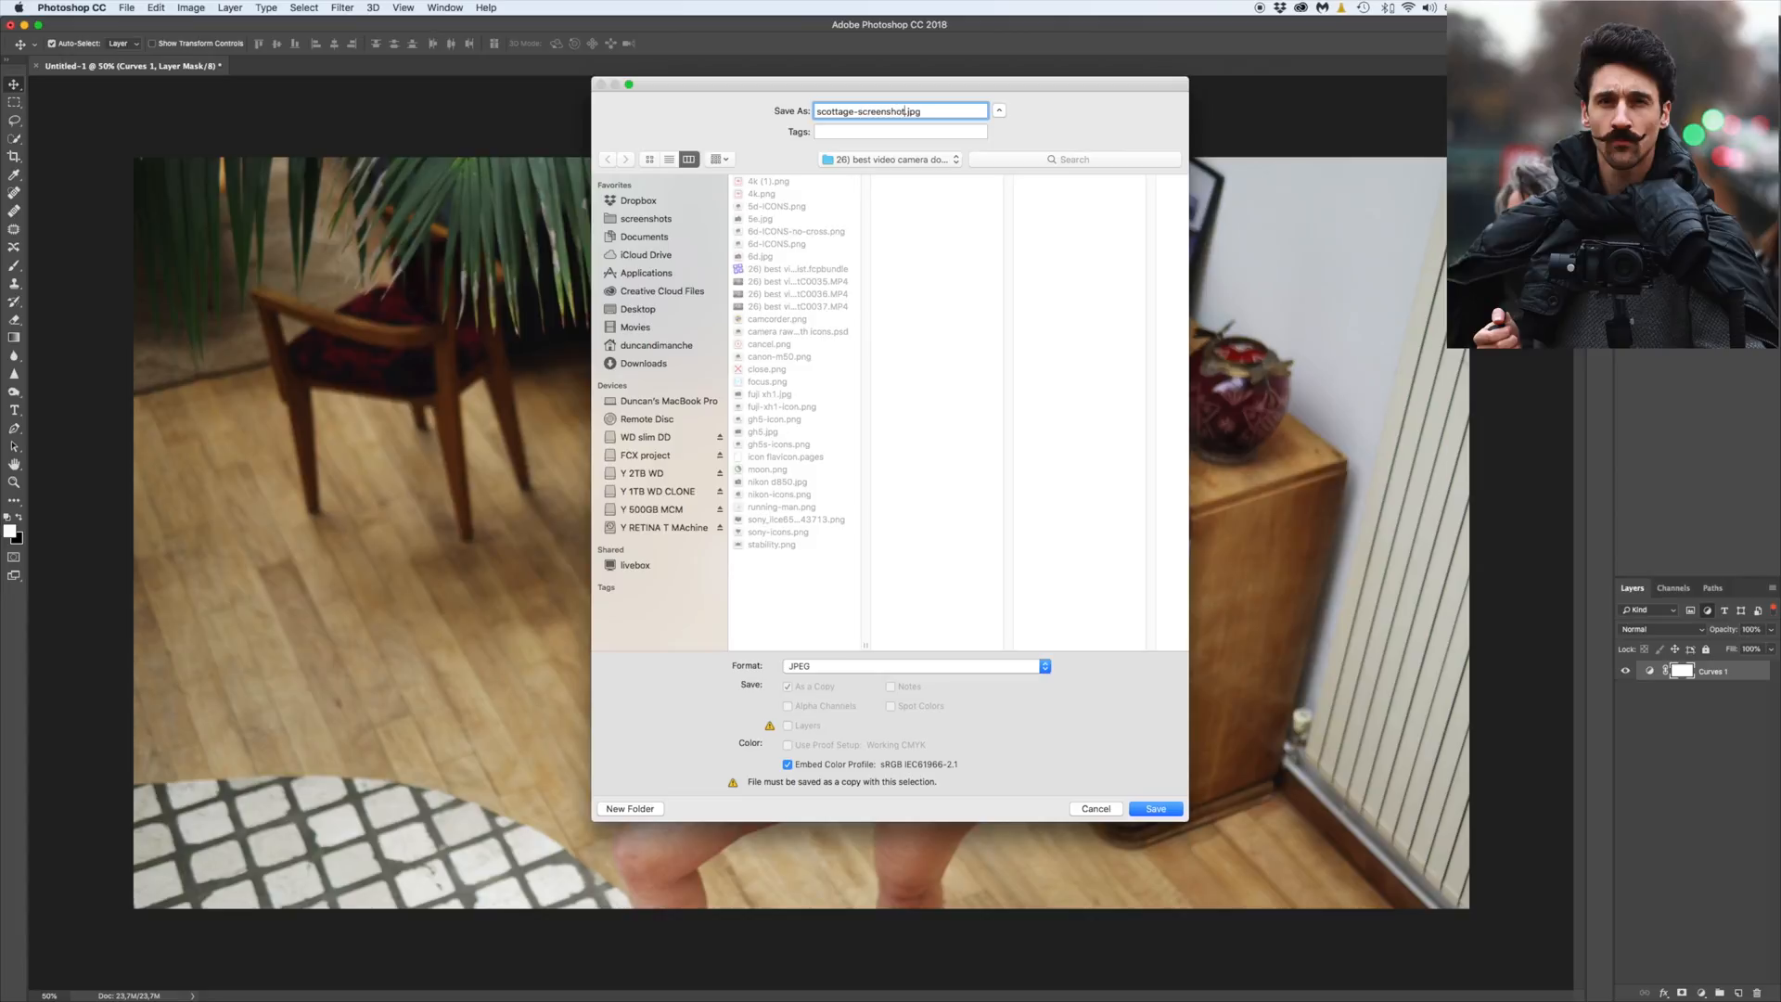
click(637, 308)
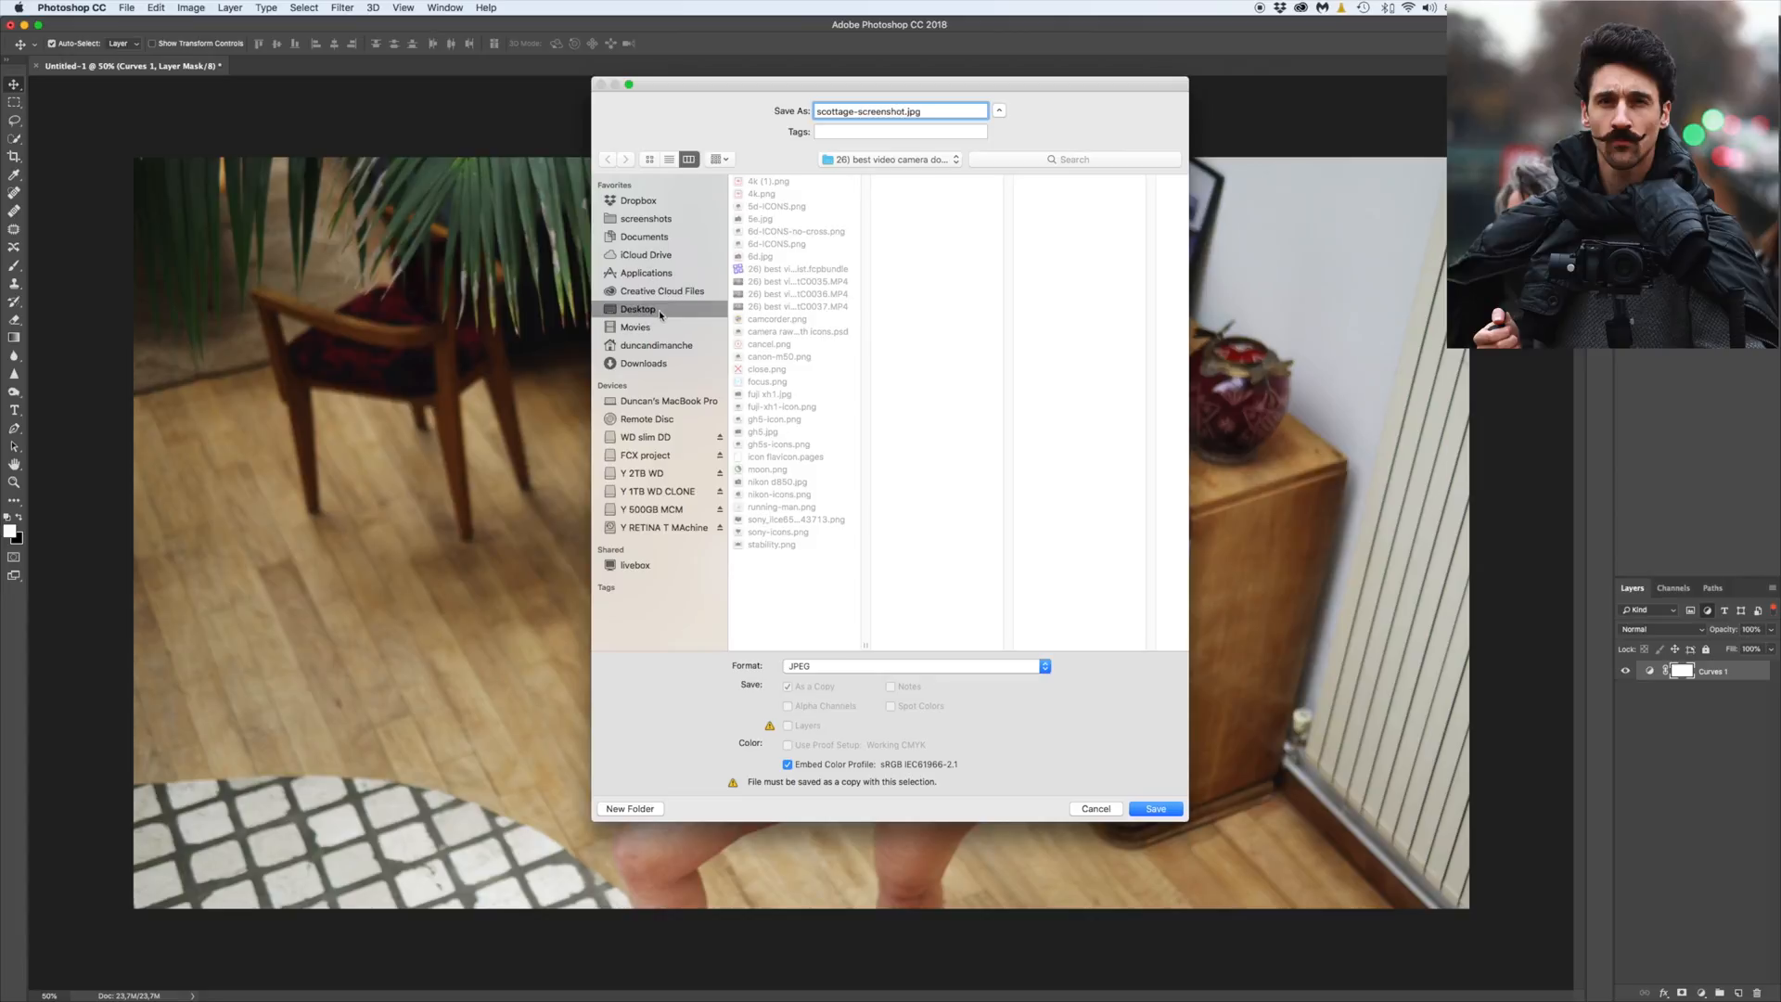
click(637, 308)
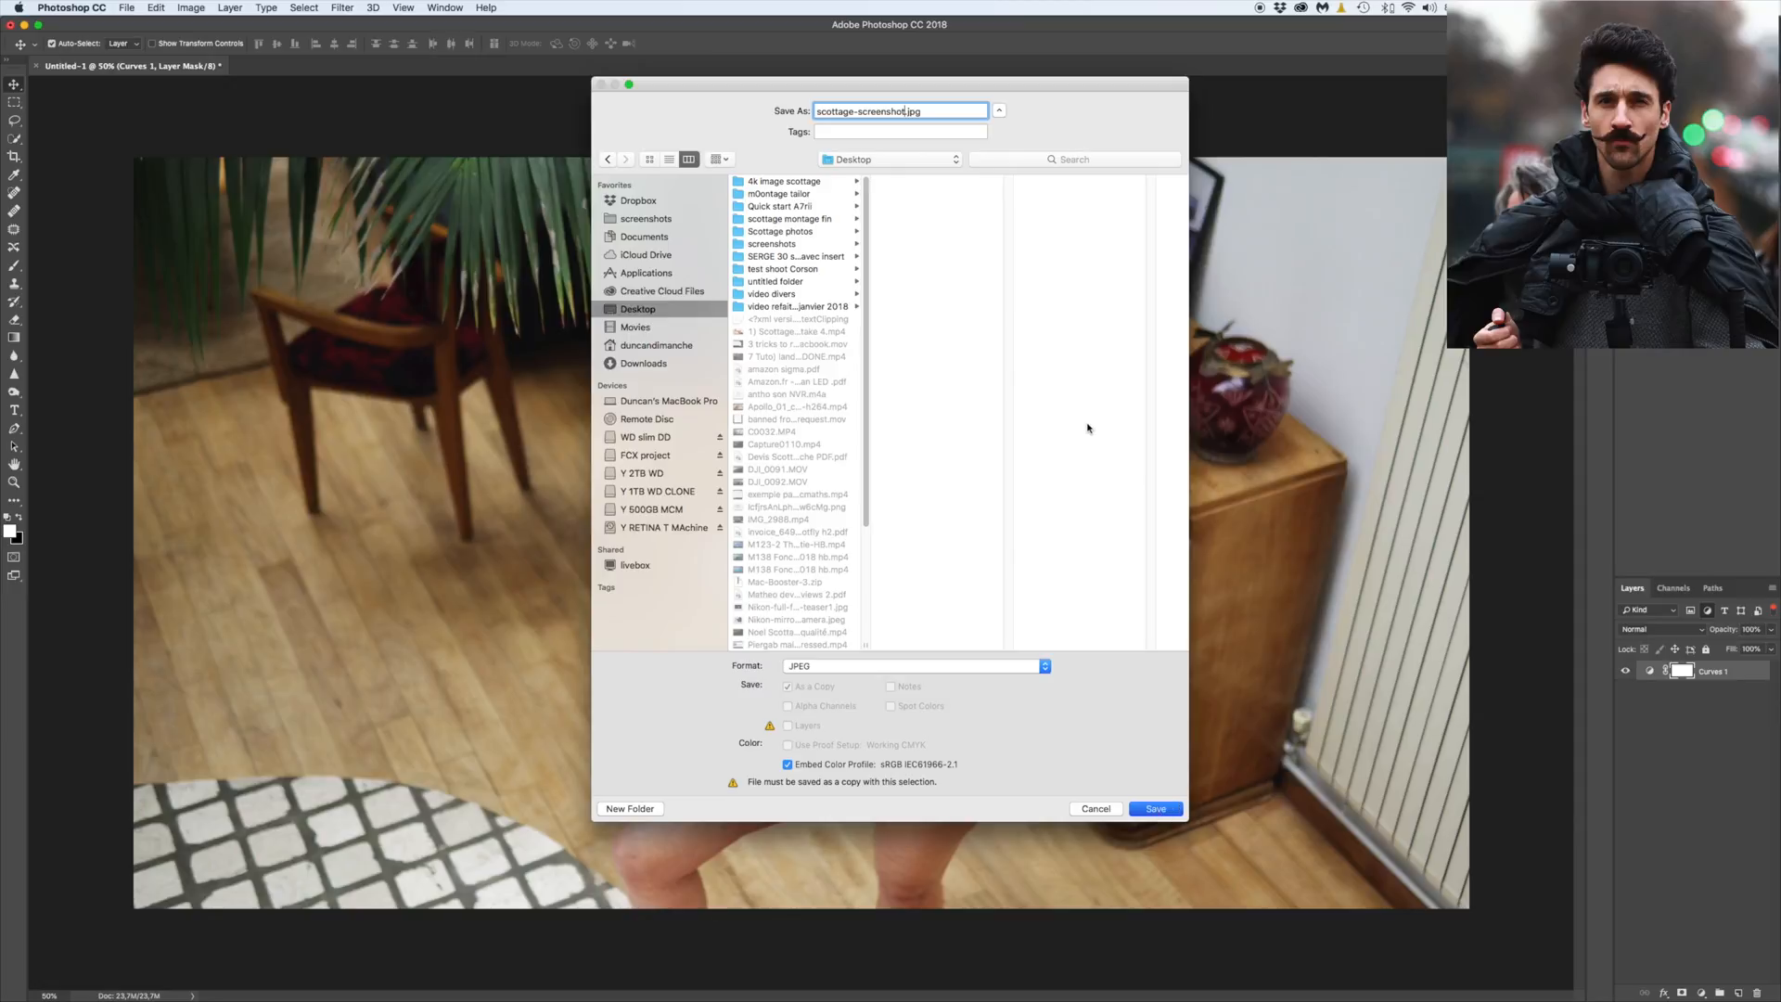
click(1153, 808)
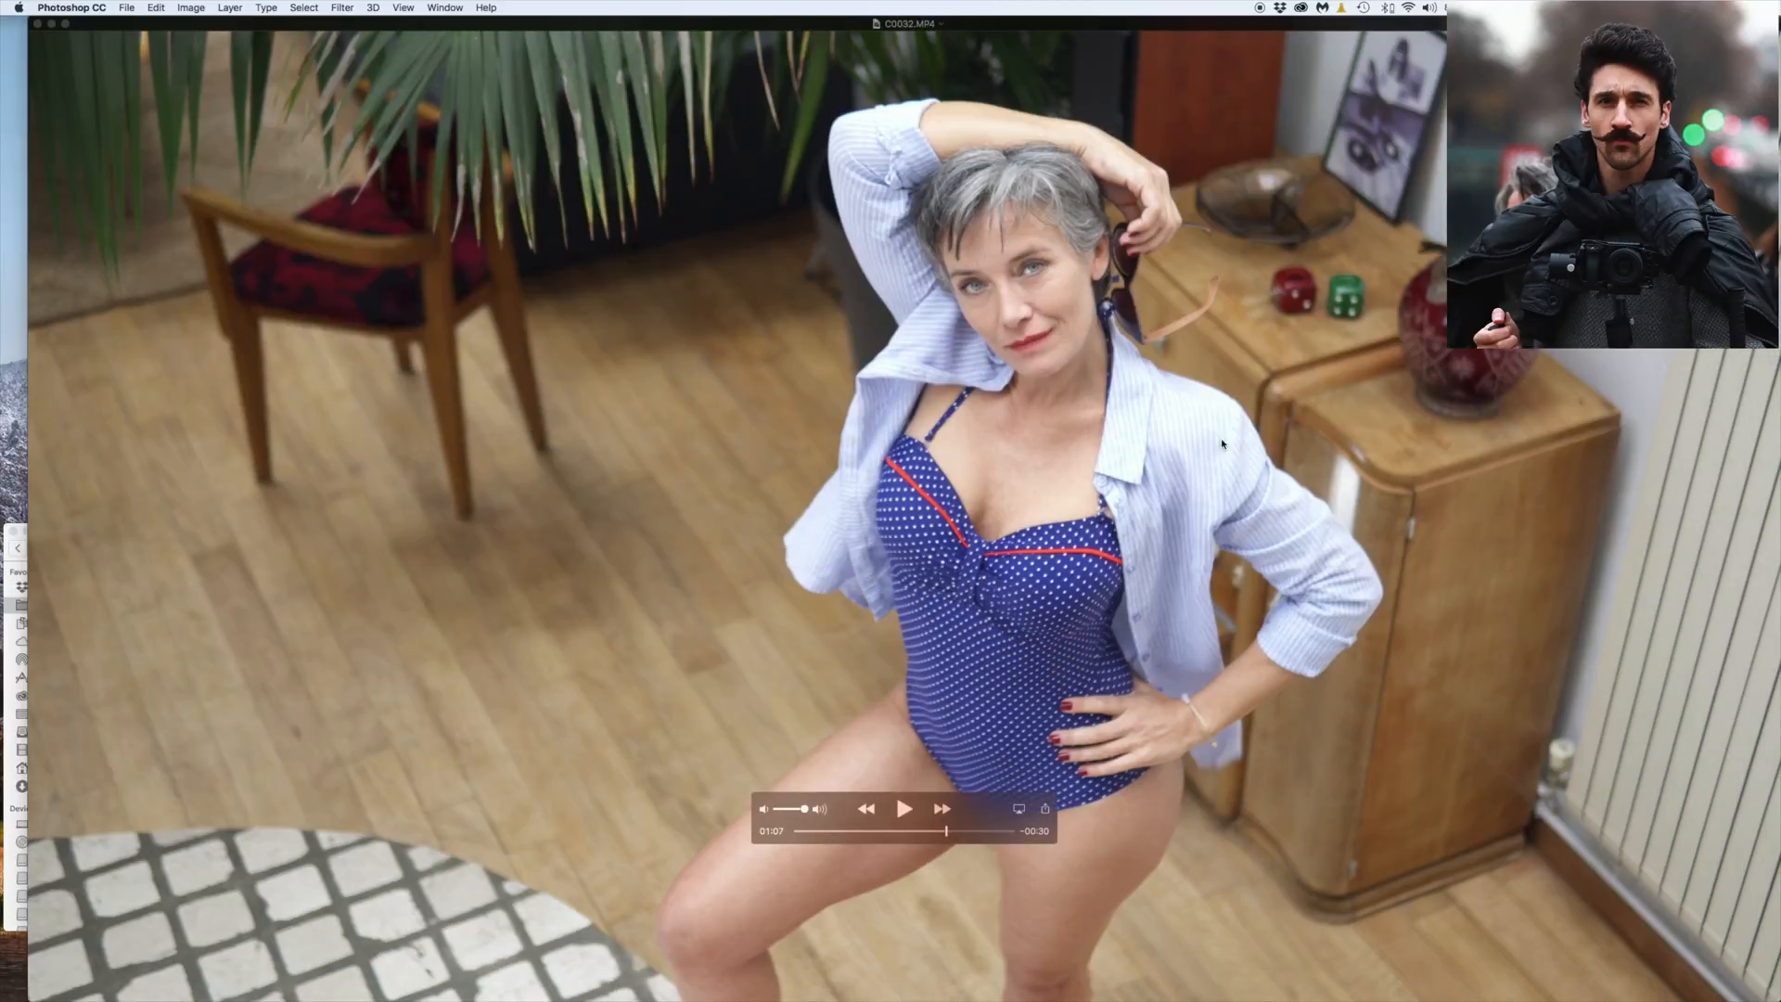
mouse_move(918, 838)
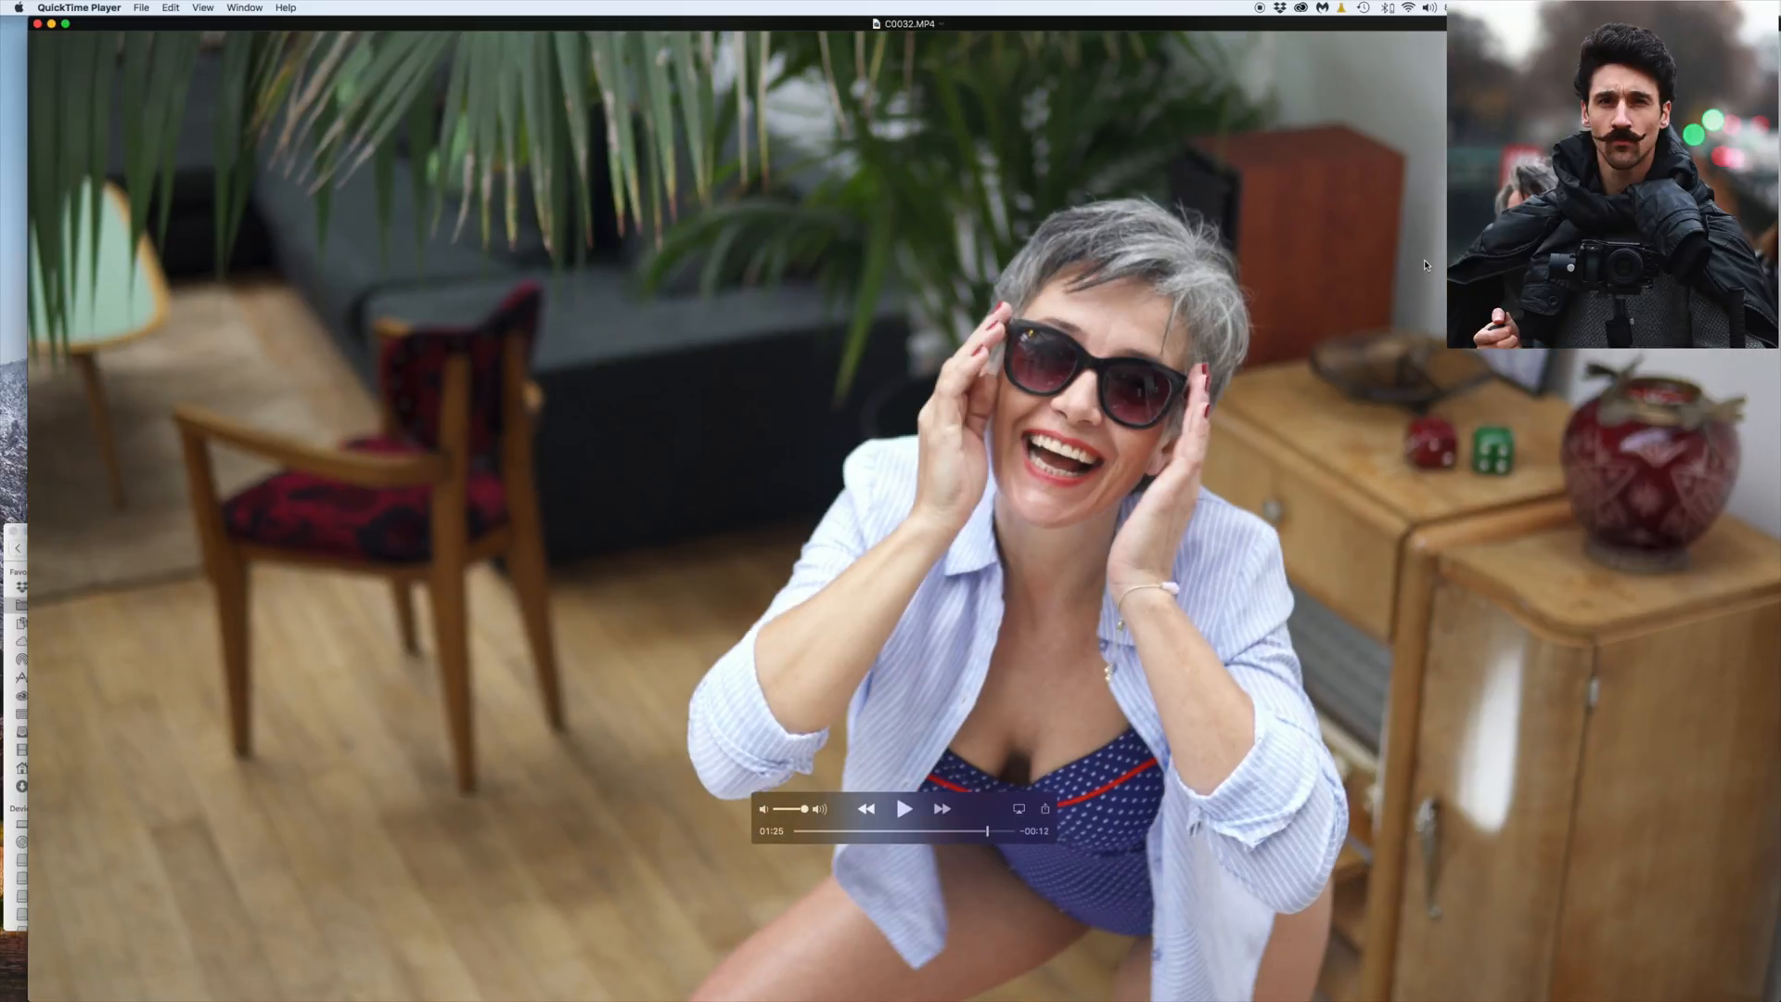
Copy the 01:25 sunglasses frame and paste it into the Photoshop canvas
key(cmd+c)
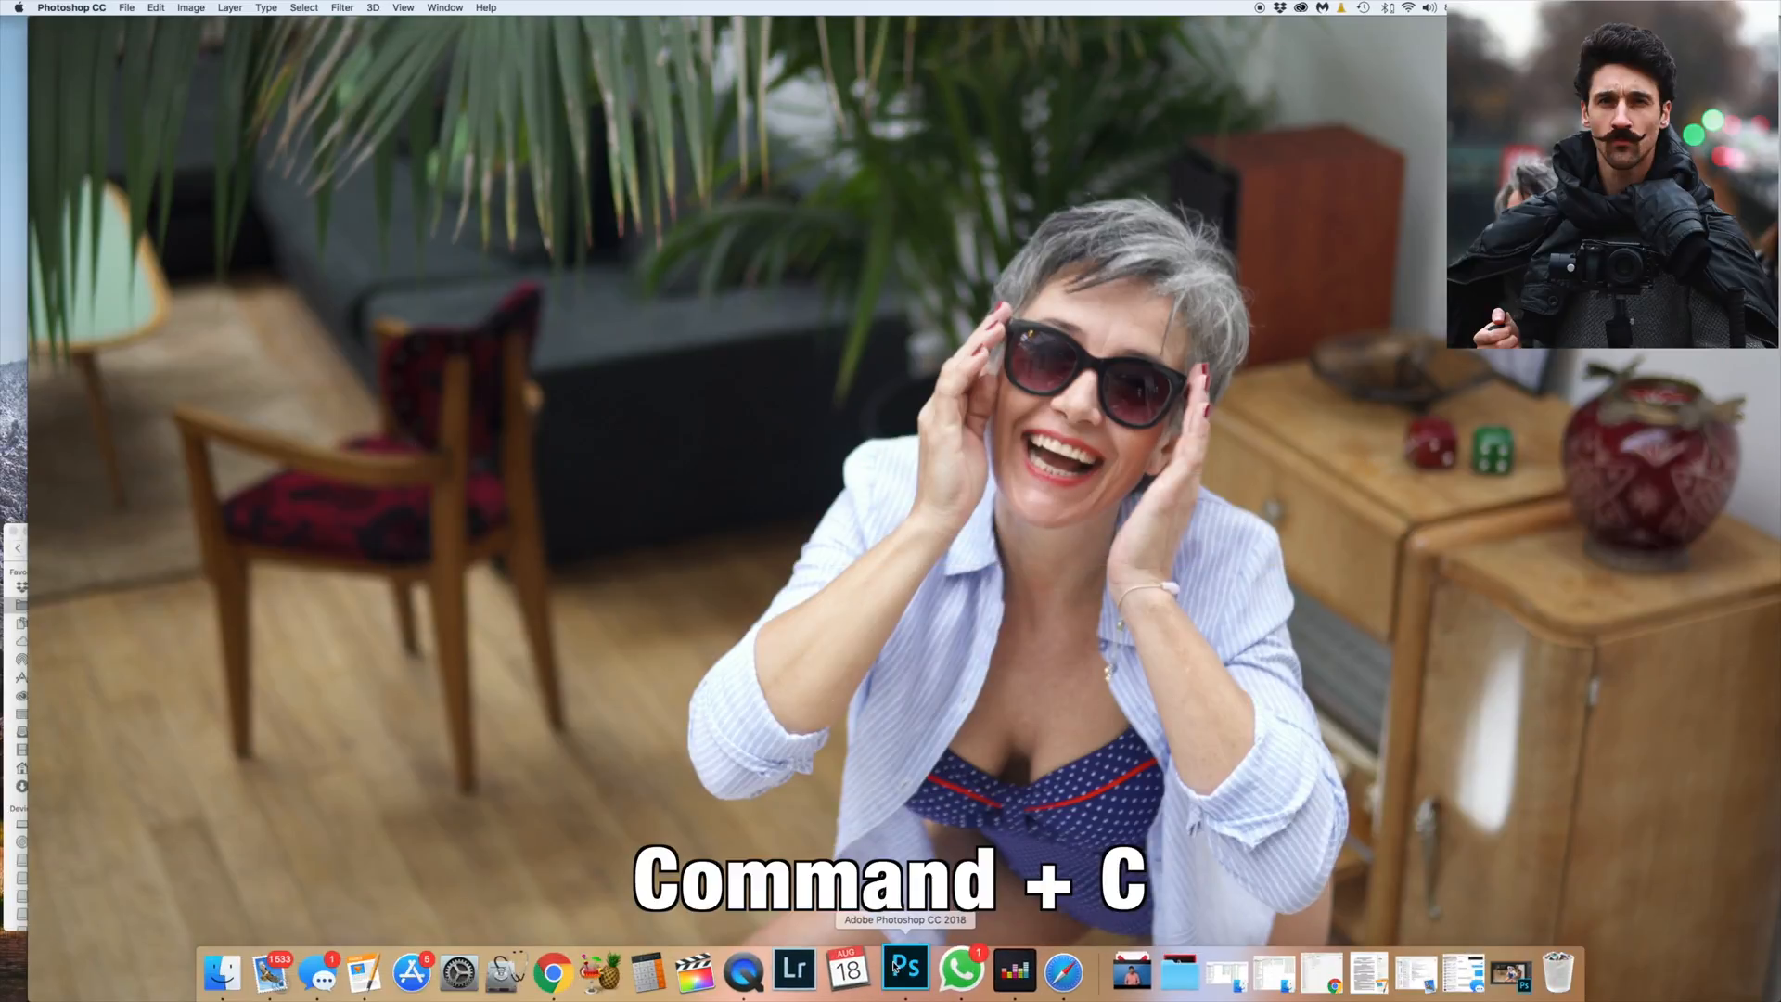
key(cmd+v)
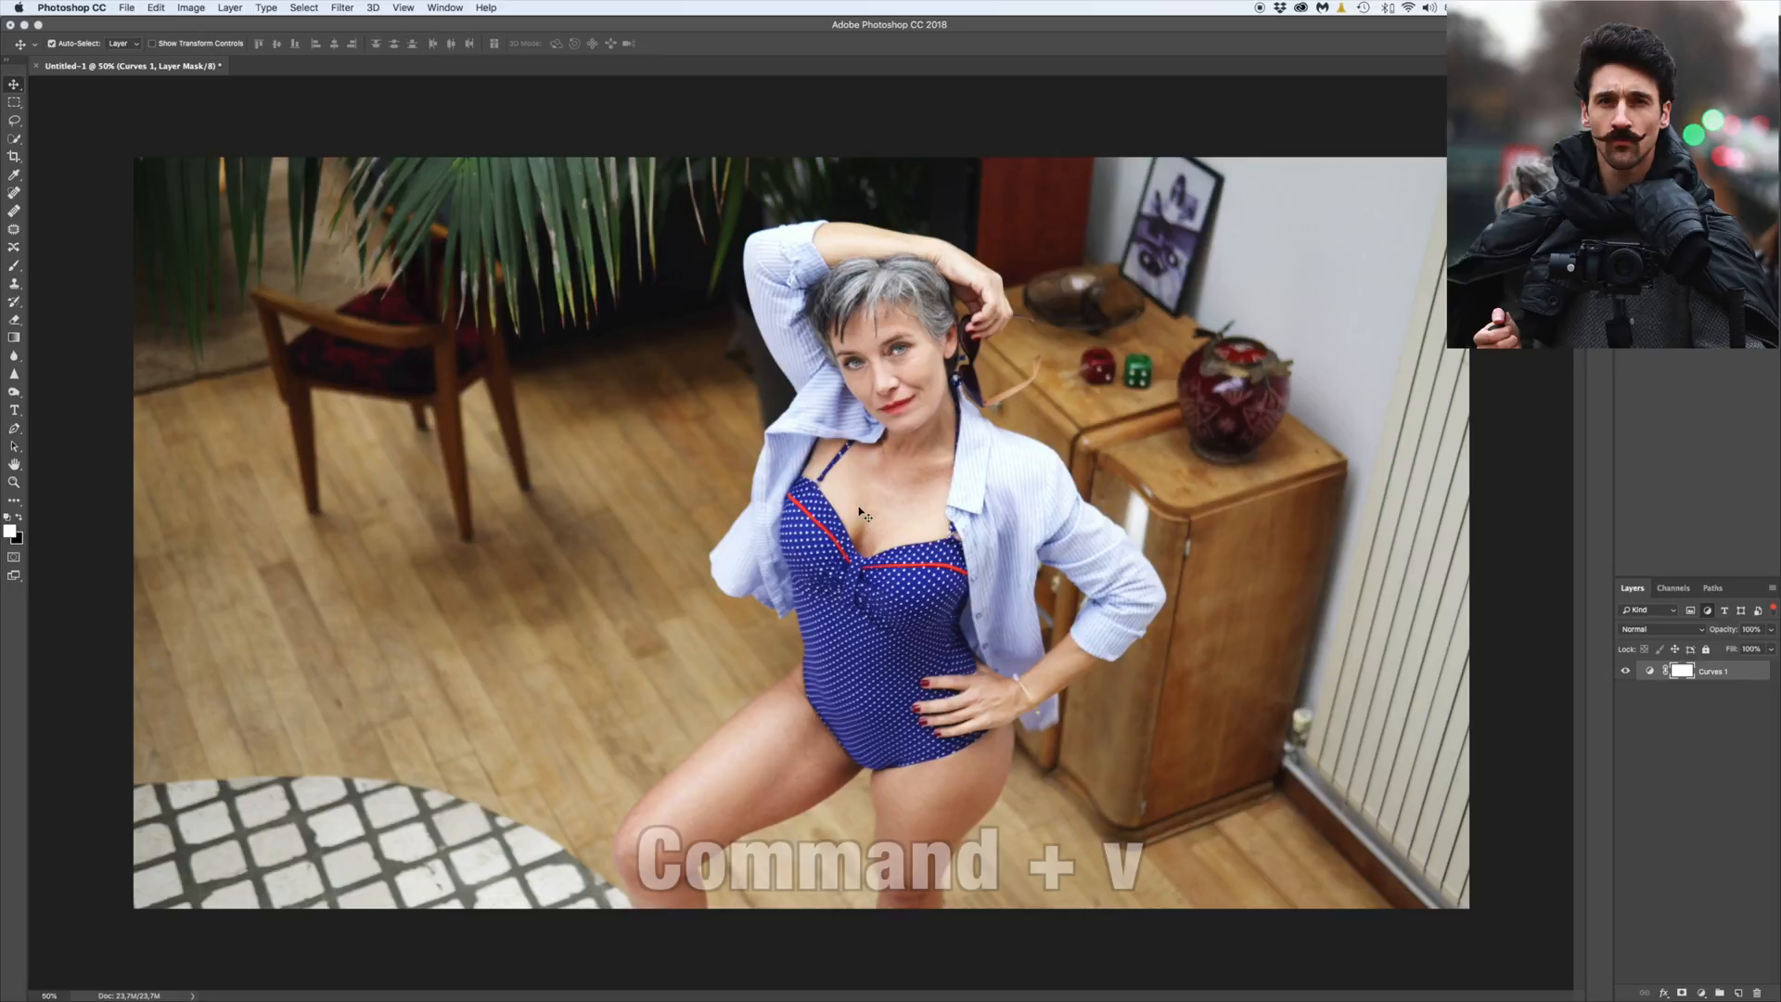
key(cmd+v)
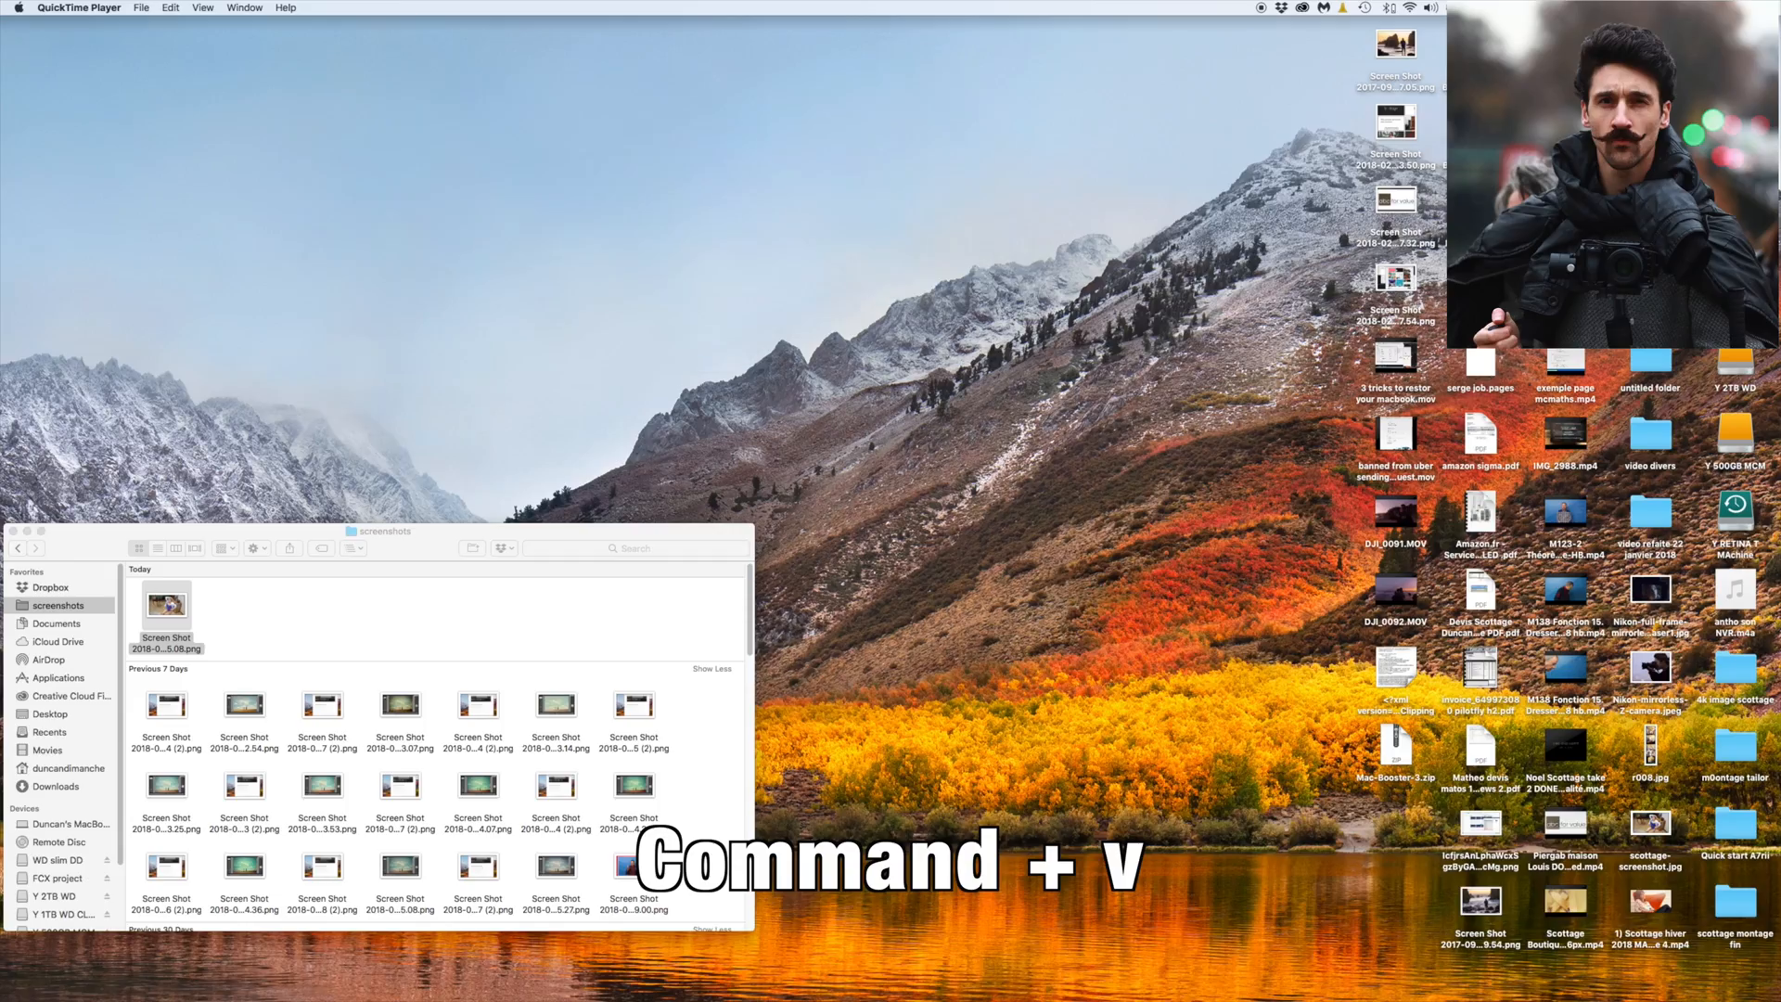
Copy a frame from Apollo_01_color-h264.mp4 and paste it onto the Photoshop canvas
key(cmd+v)
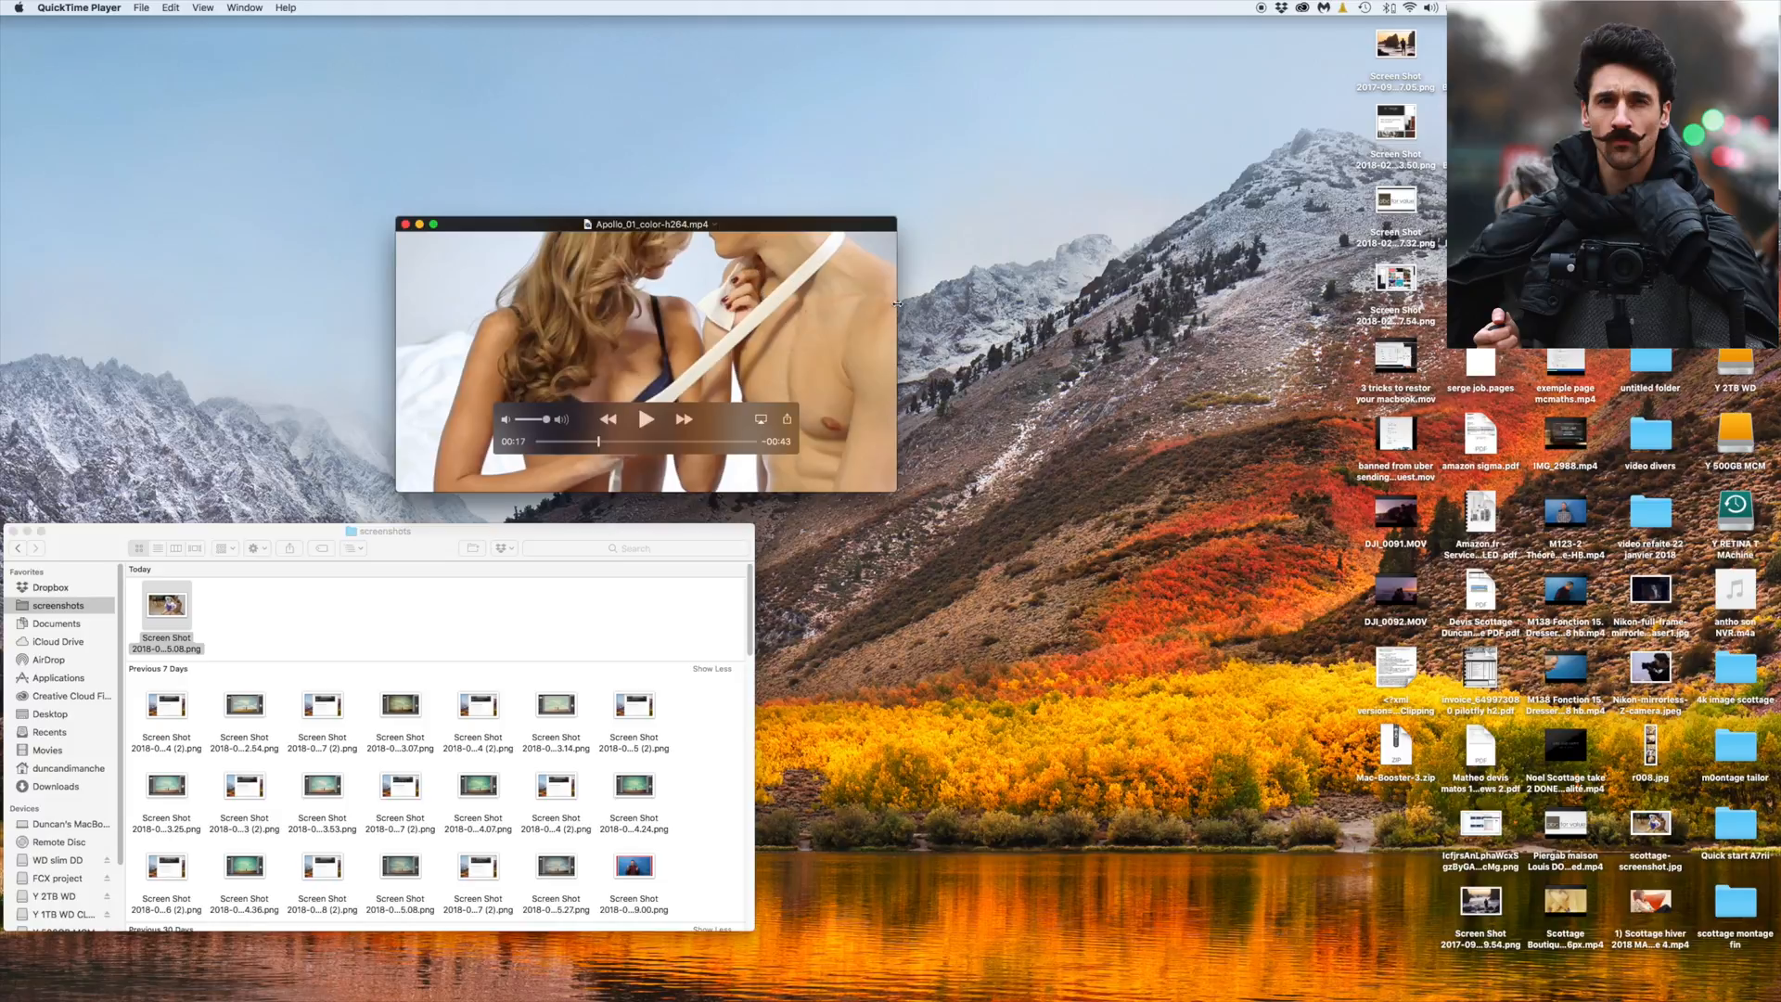
key(cmd+c)
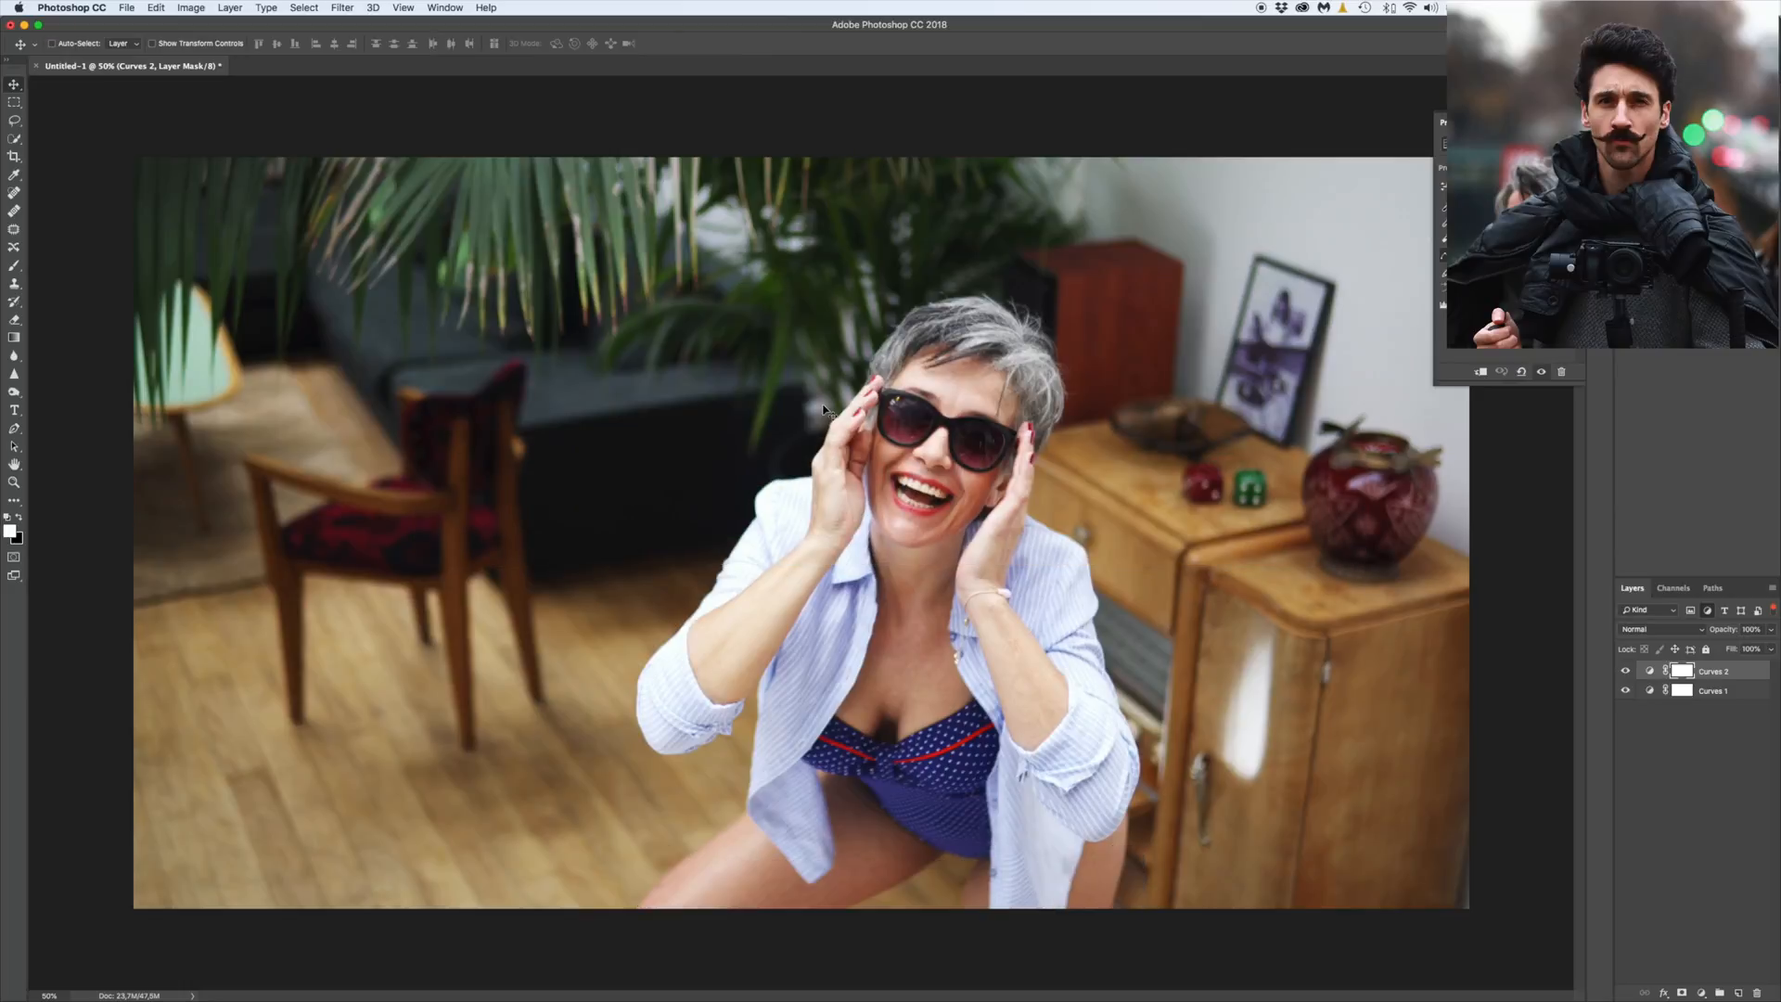
key(cmd+v)
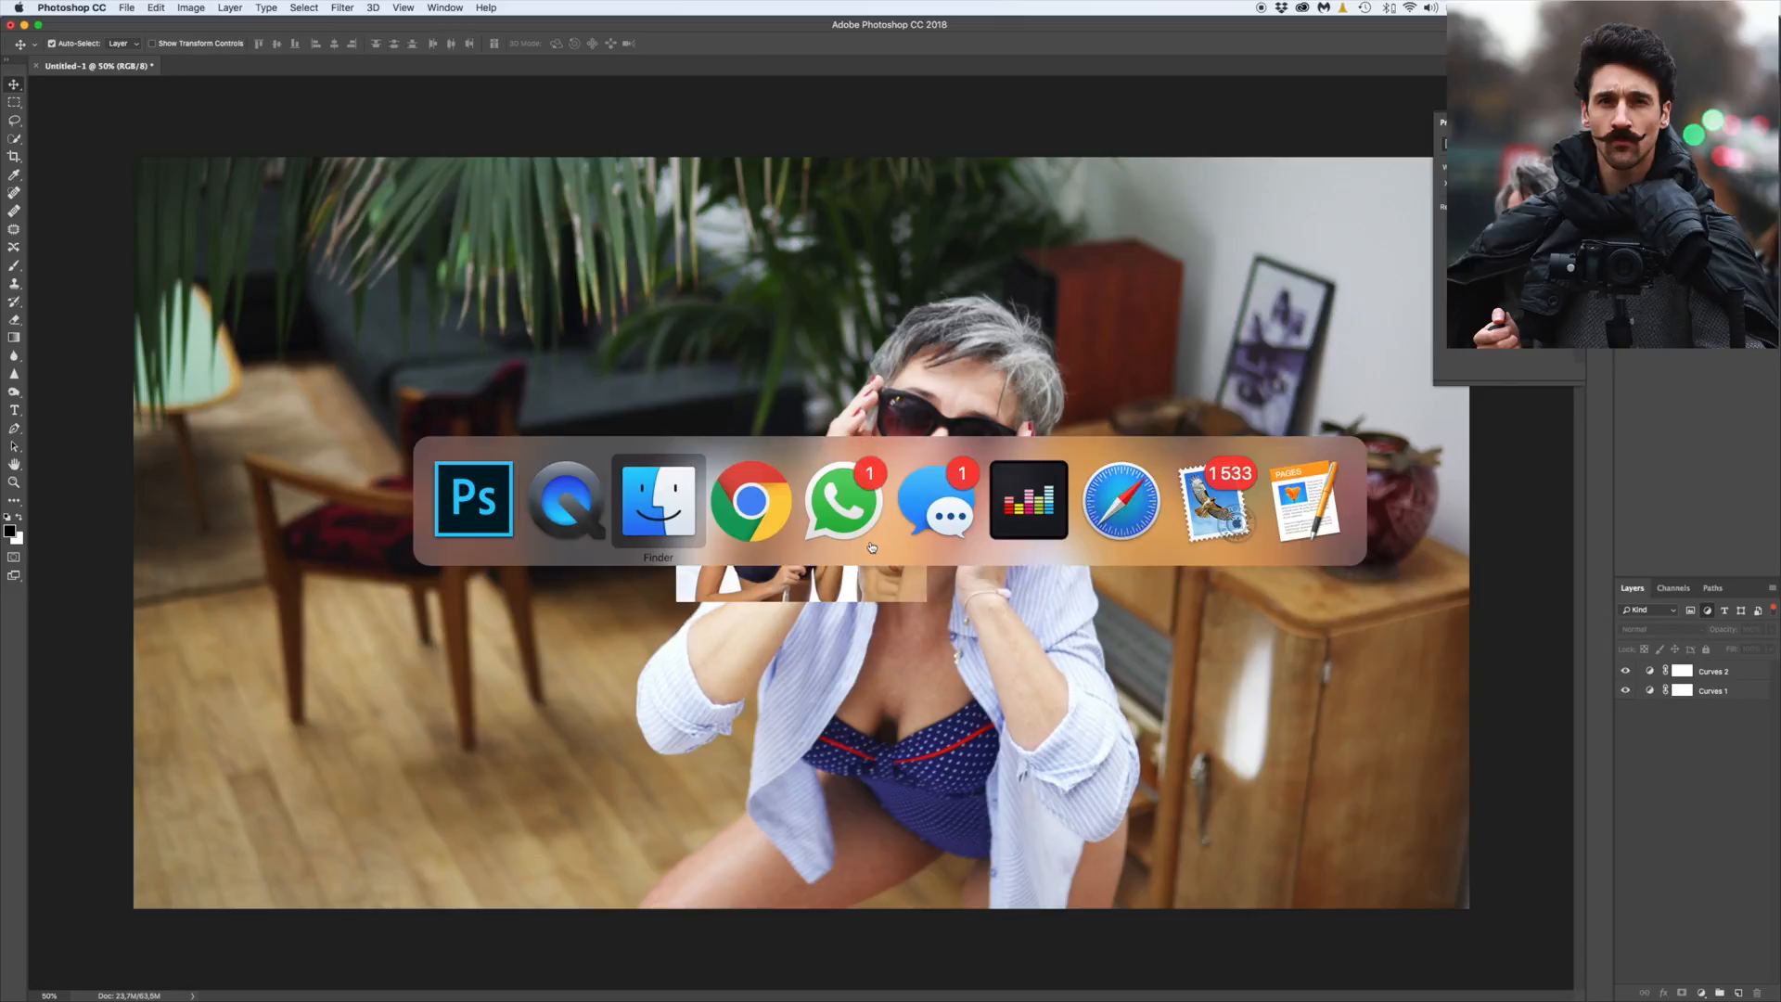
Switch to Finder to read the Apollo clip's 720 × 396 dimensions
click(658, 500)
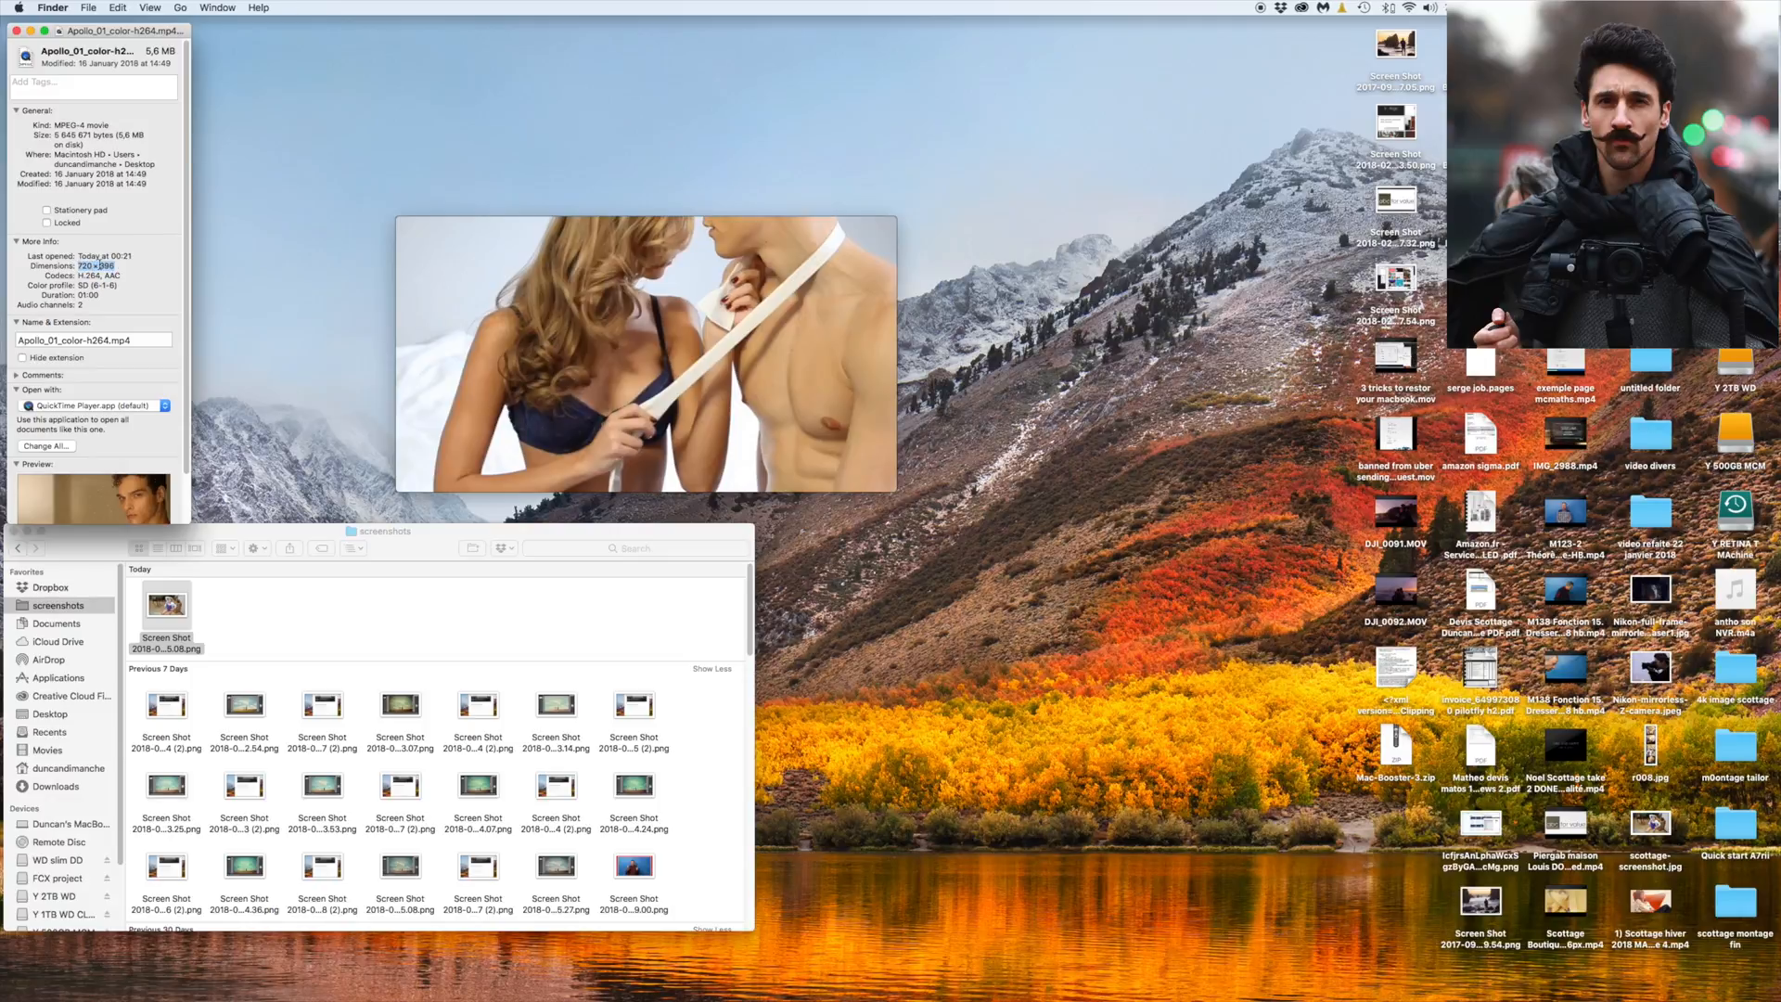
mouse_move(975, 967)
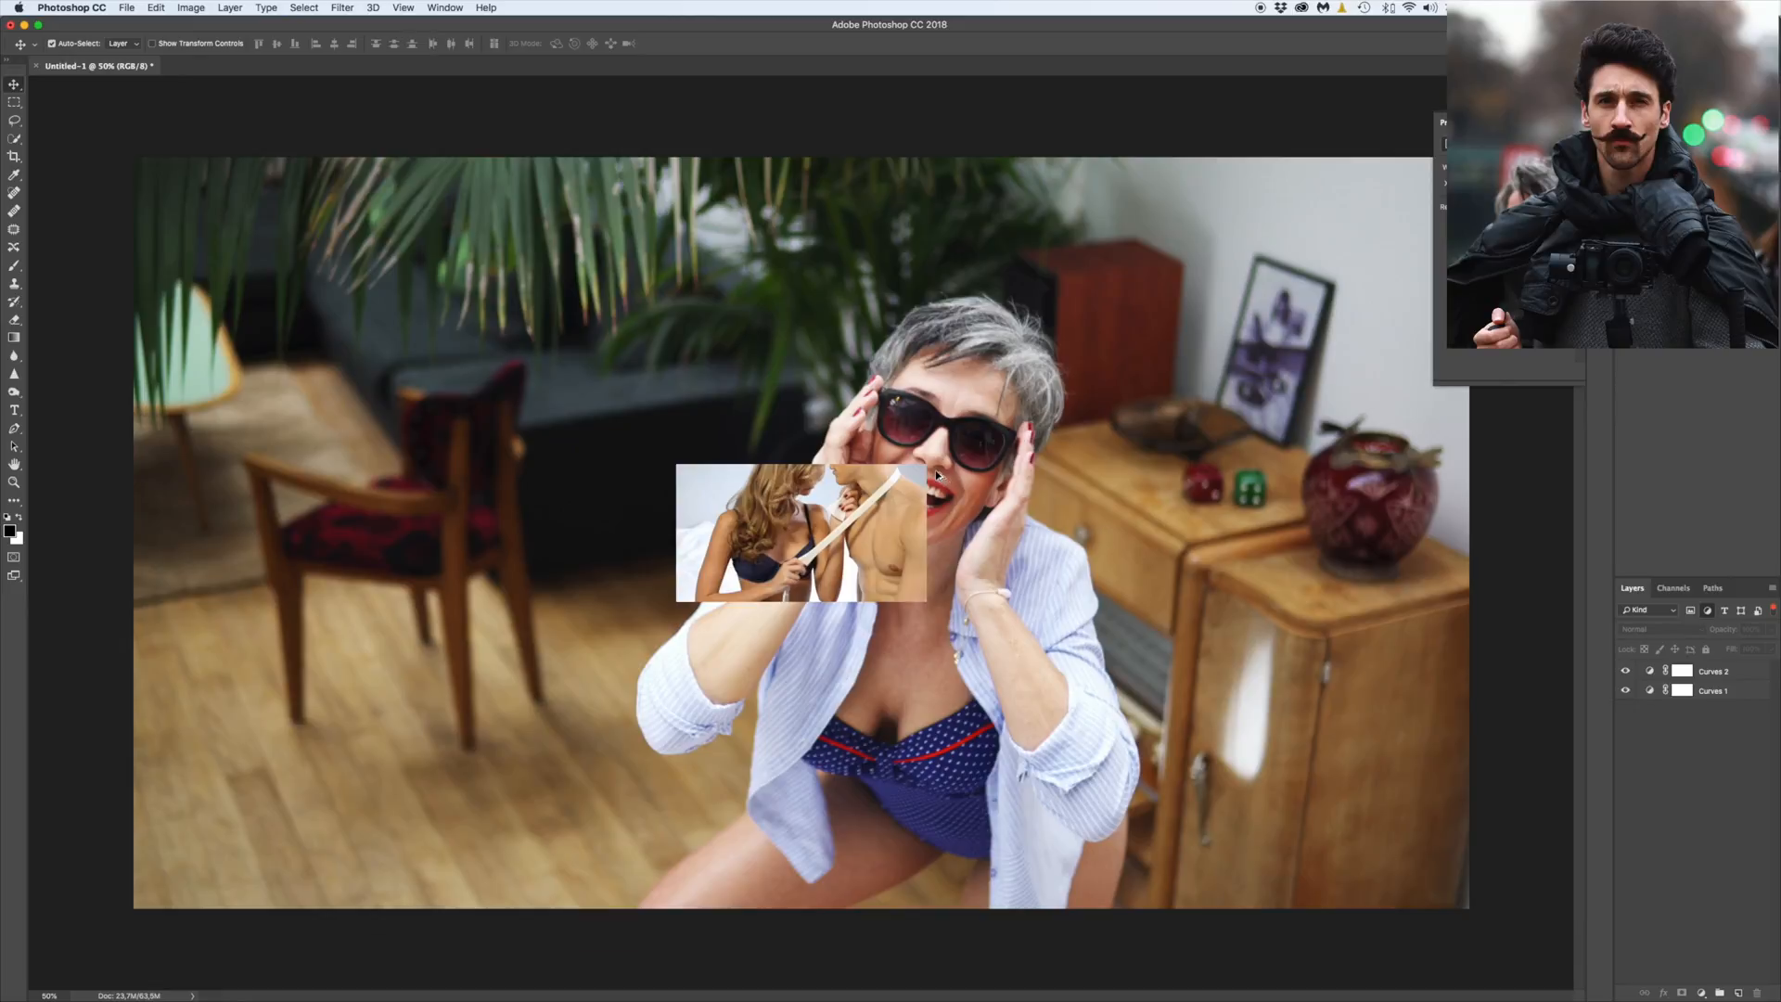
Resize the image to 720 × 396, paste the Apollo frame, and hide Layer 3
click(189, 9)
text(720)
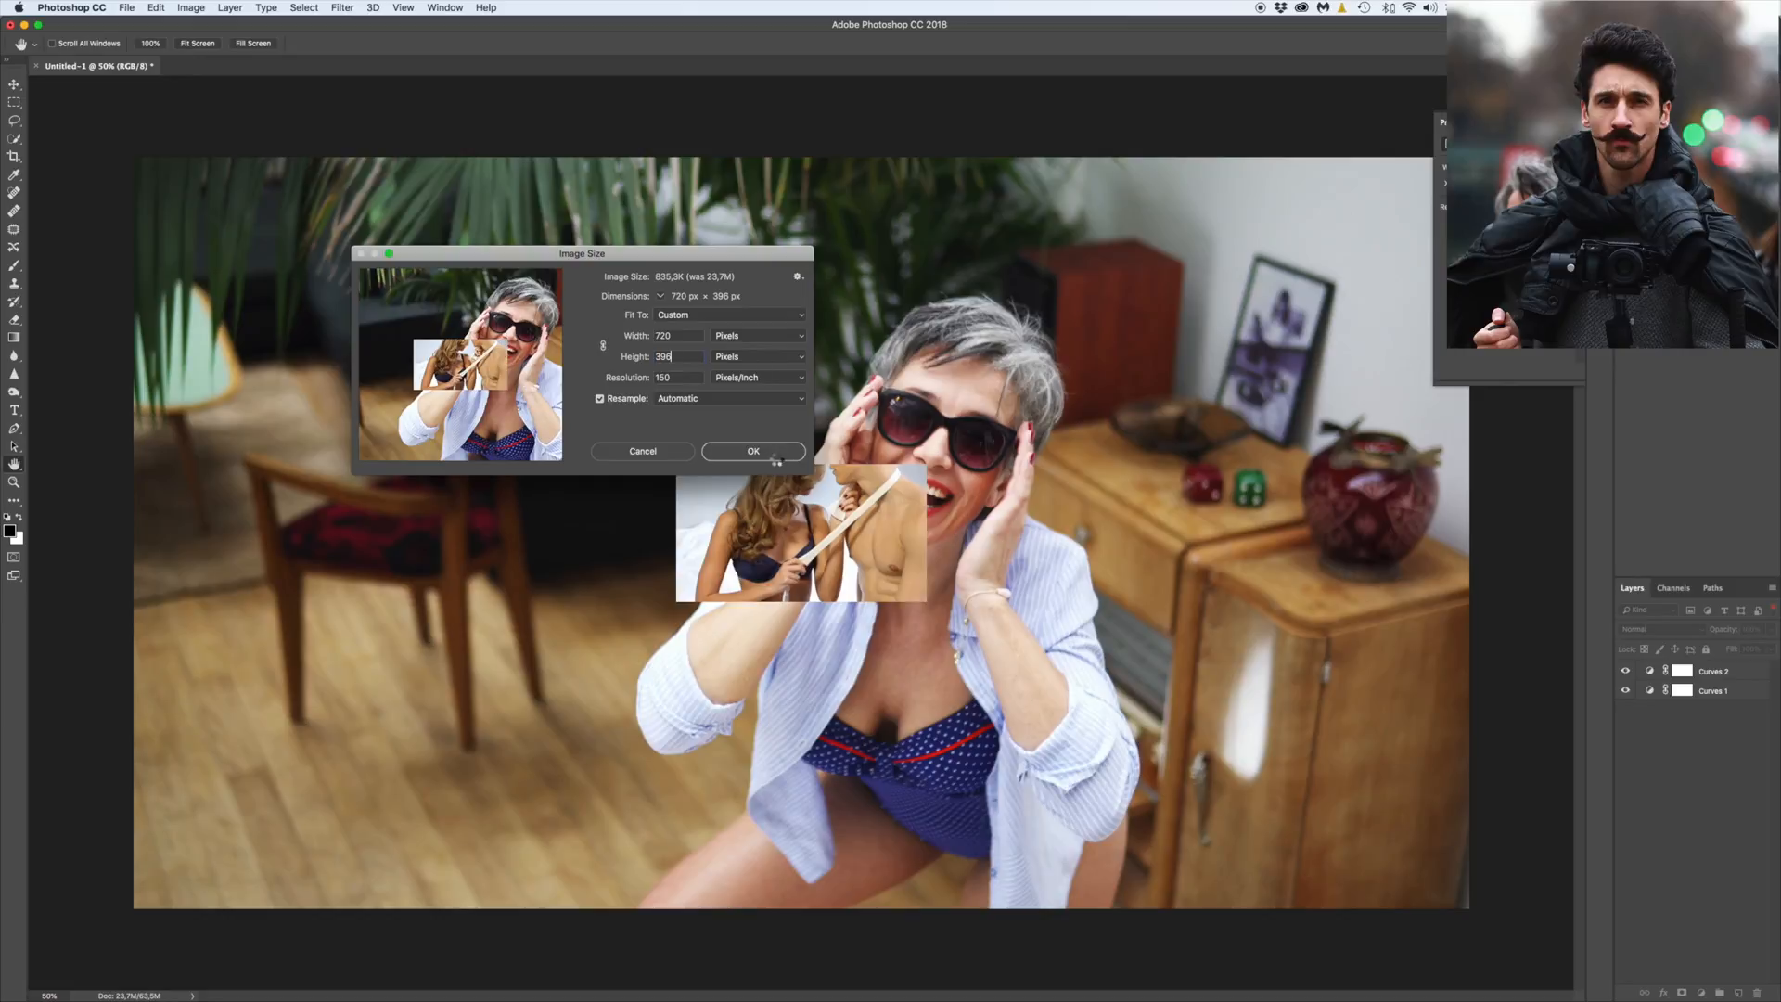
click(753, 451)
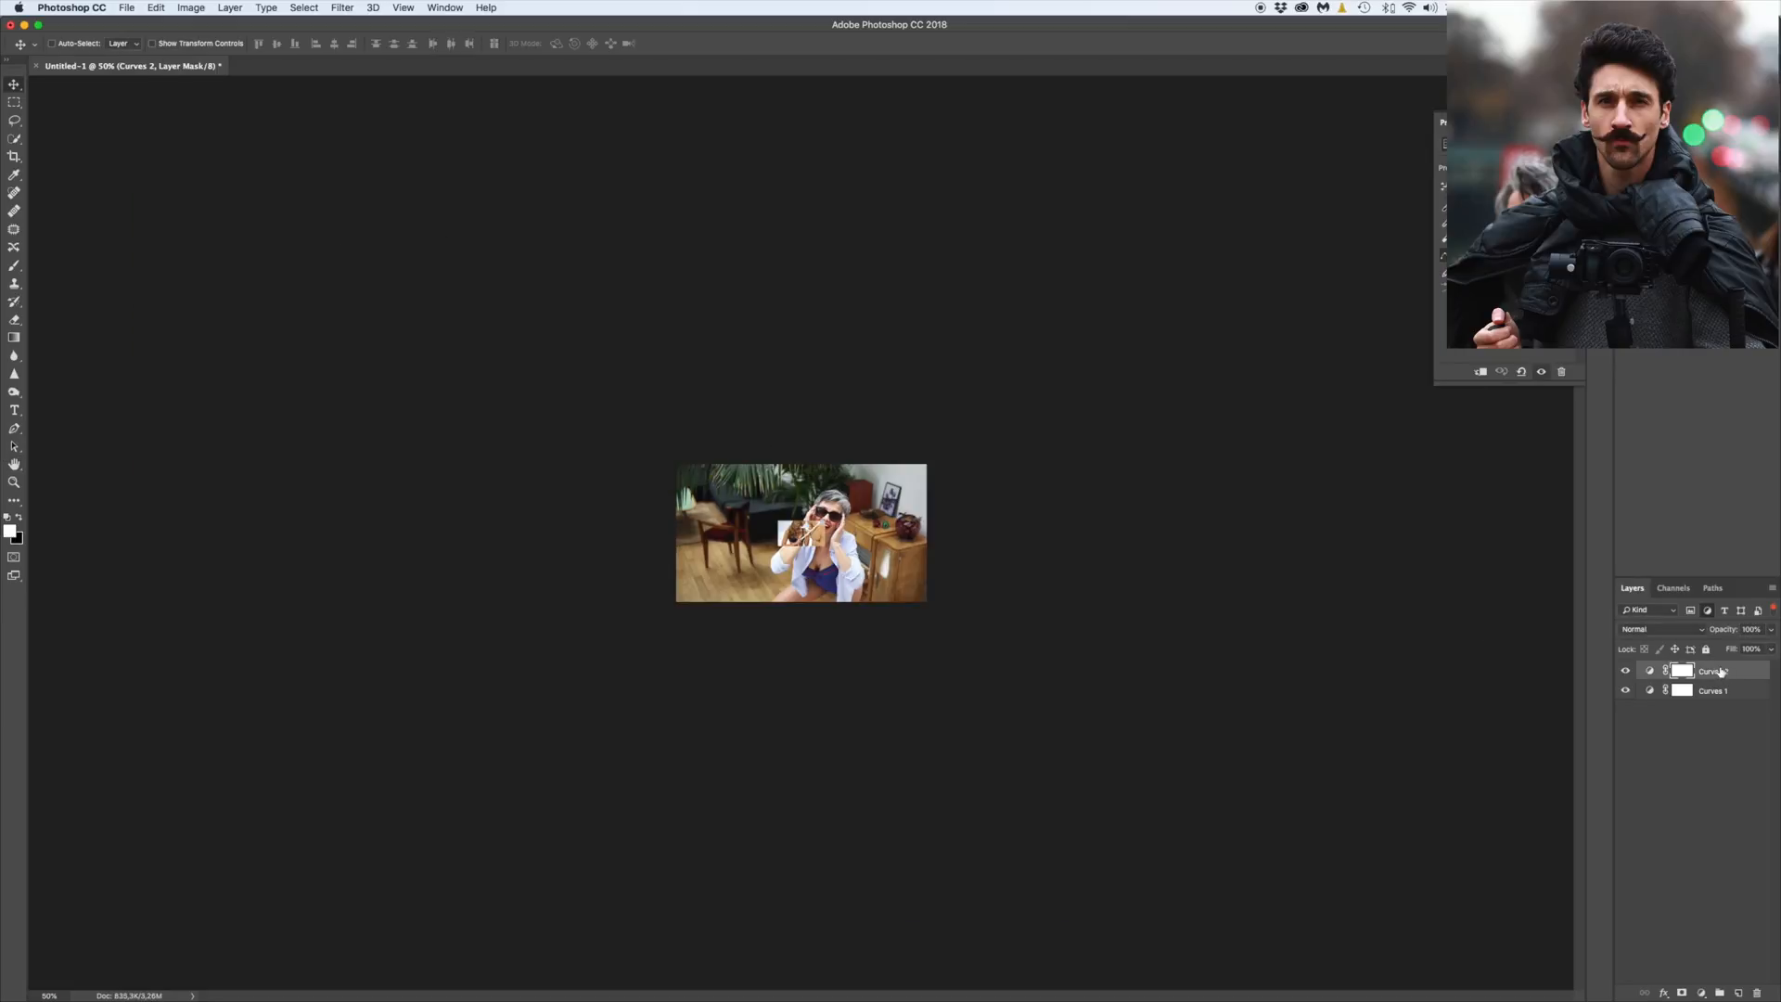
key(cmd+v)
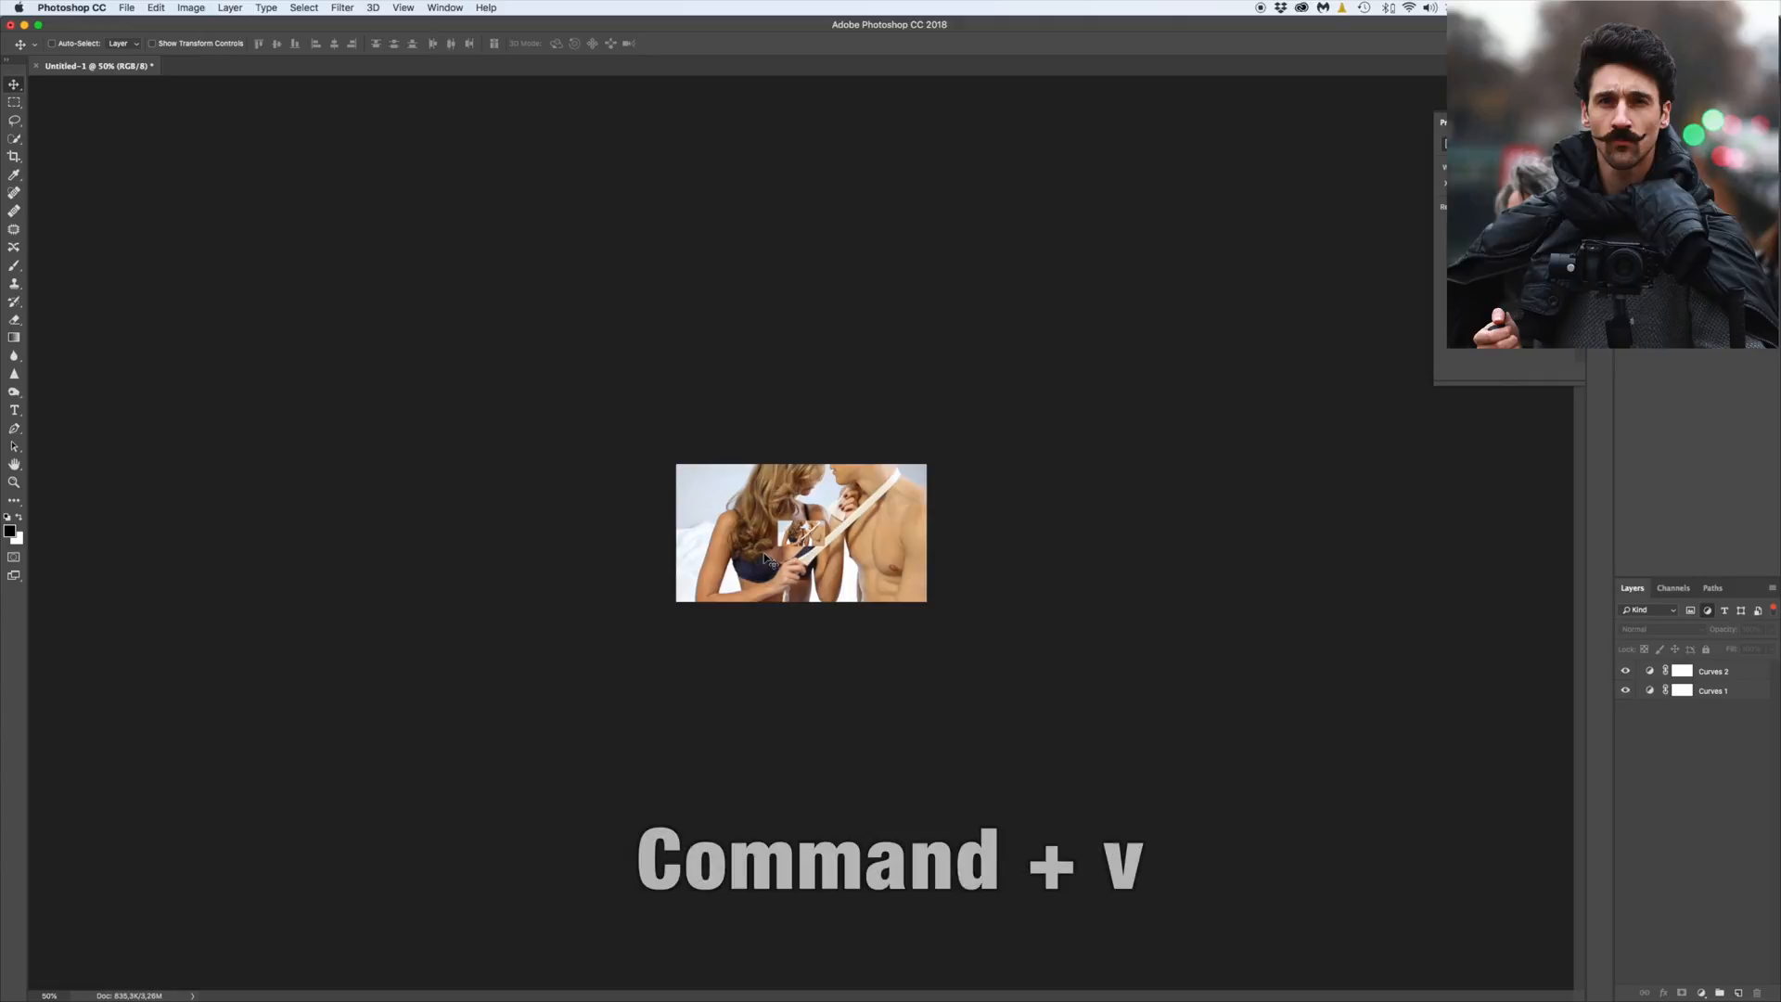
key(cmd+v)
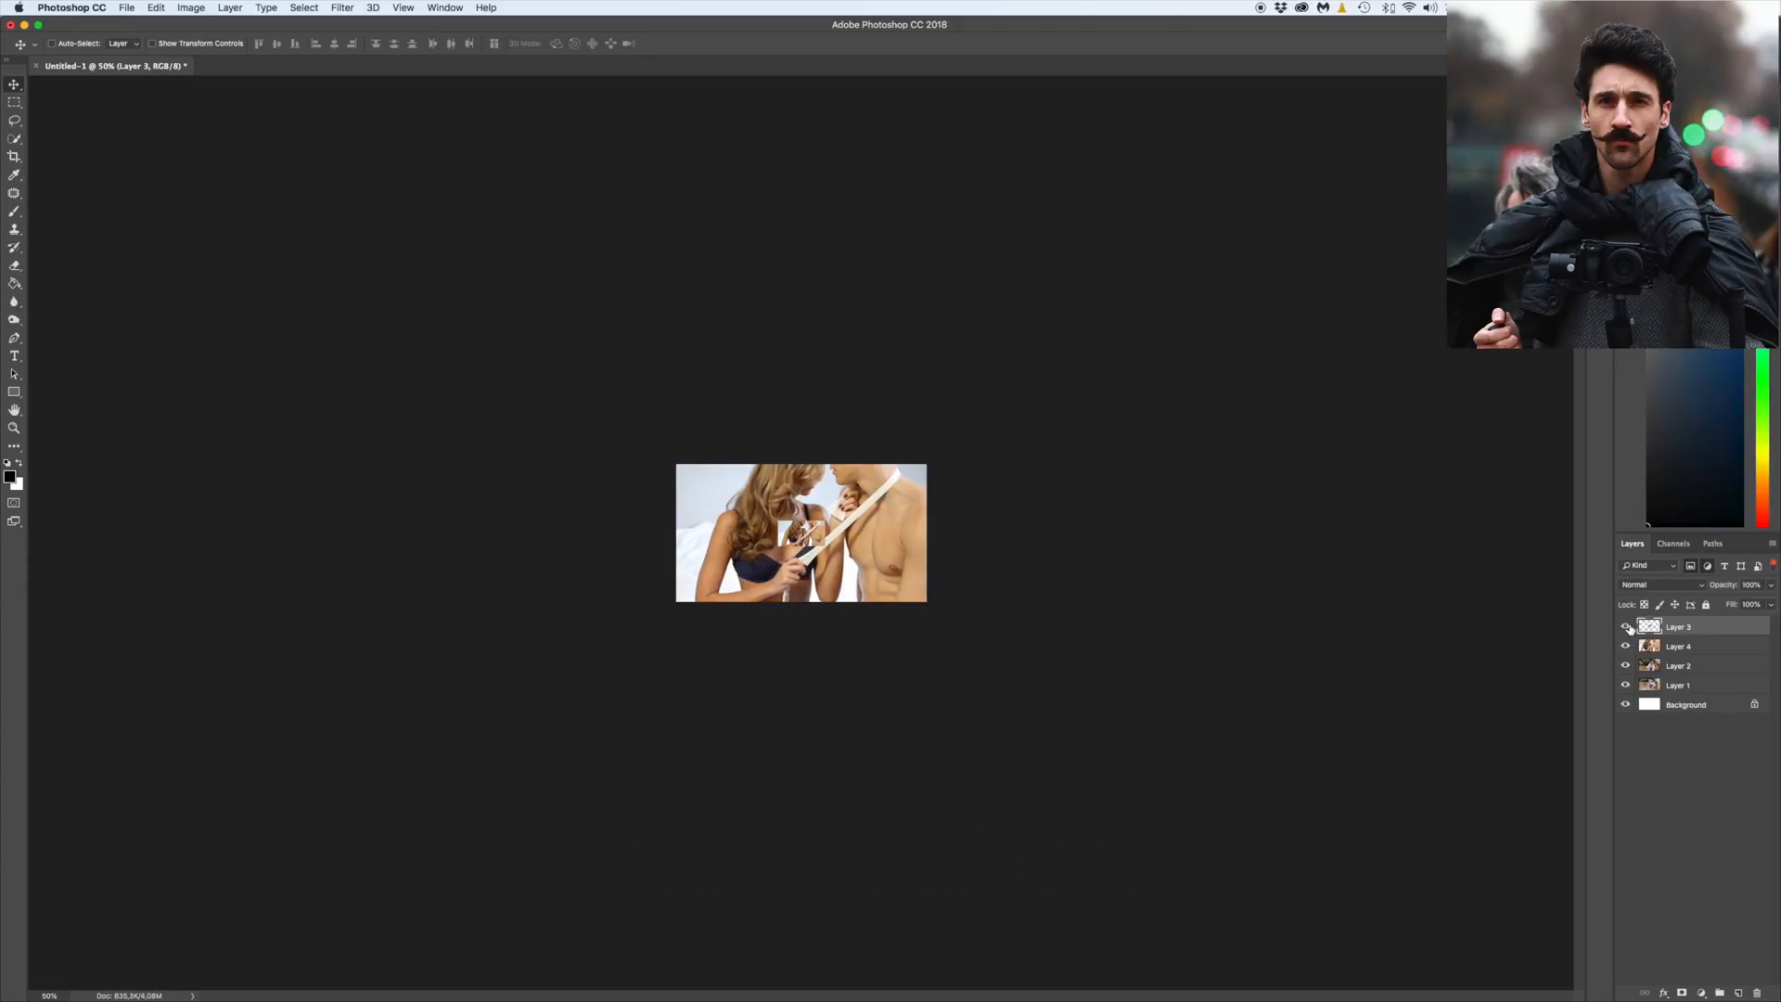
click(1625, 626)
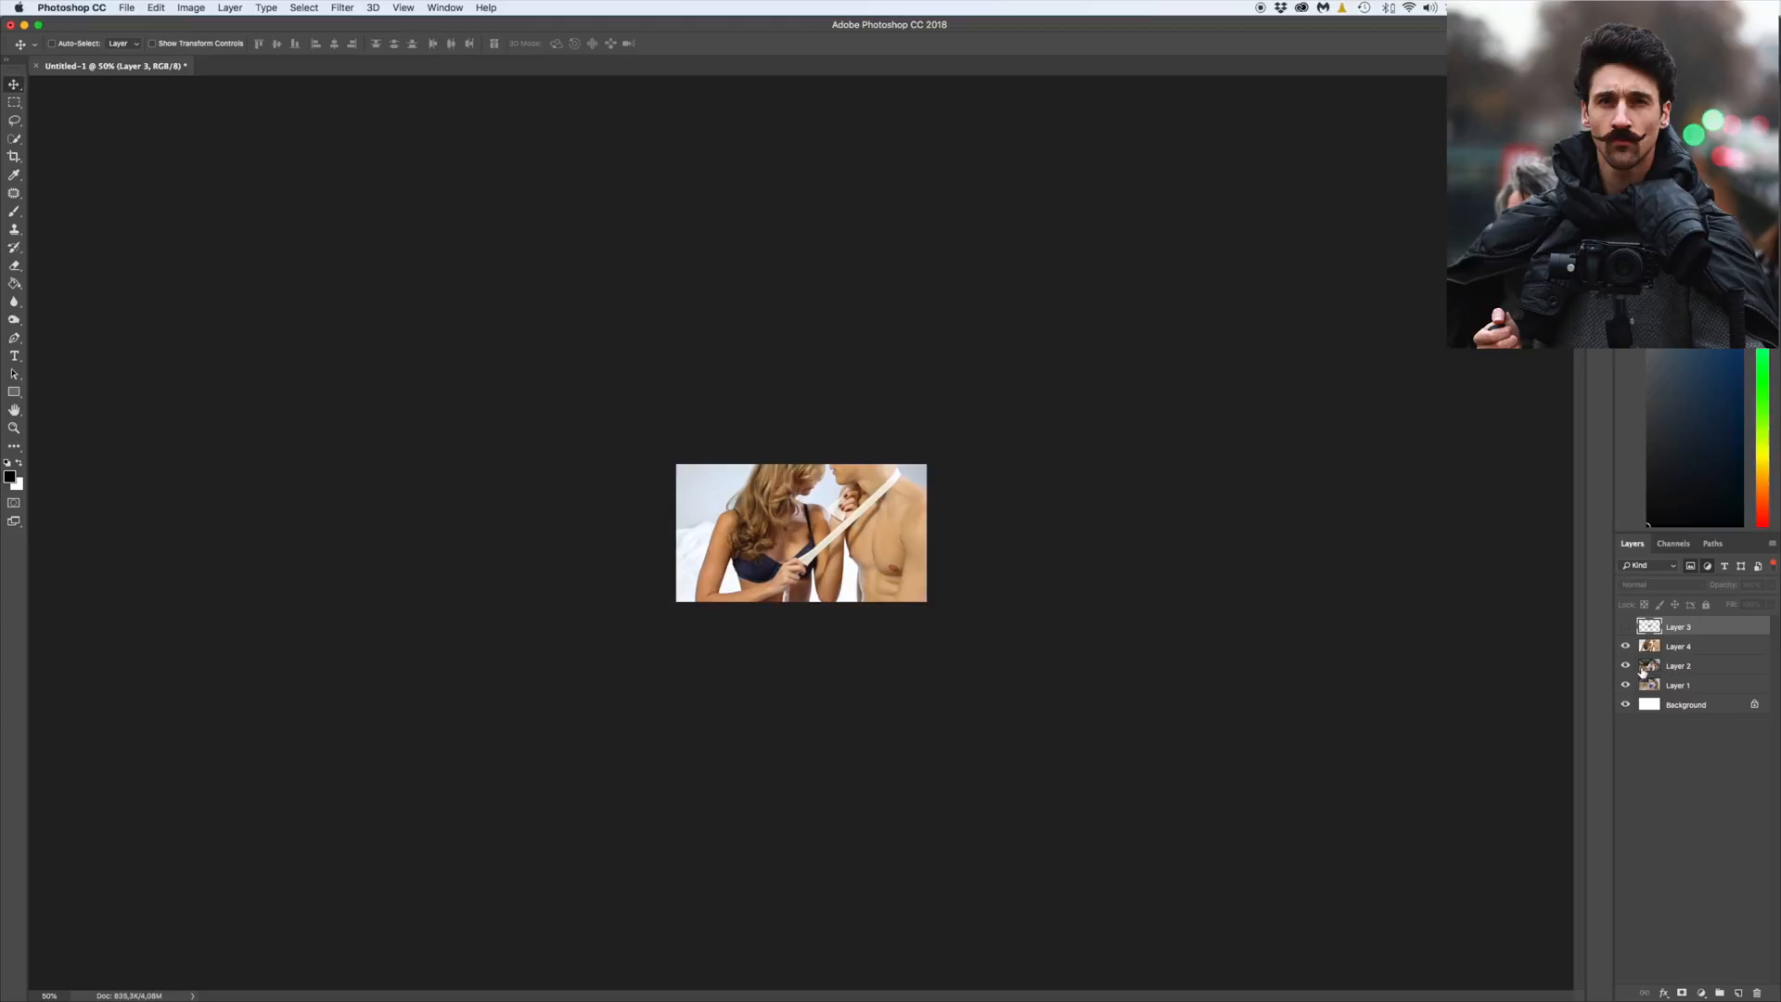